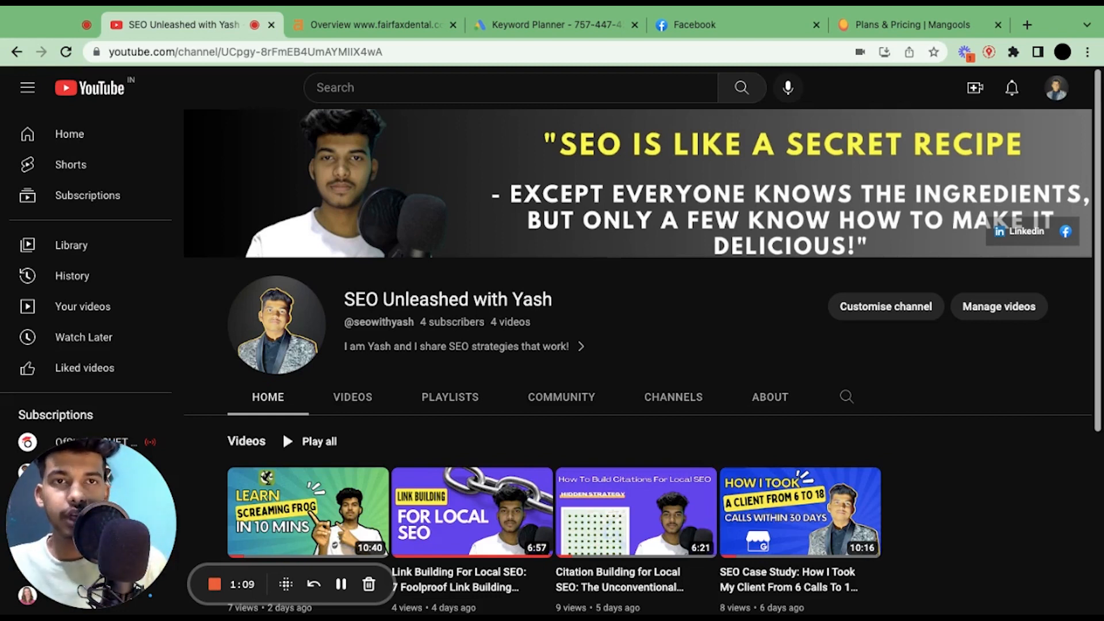
{"action": "mouse_move", "coordinate": [618, 355]}
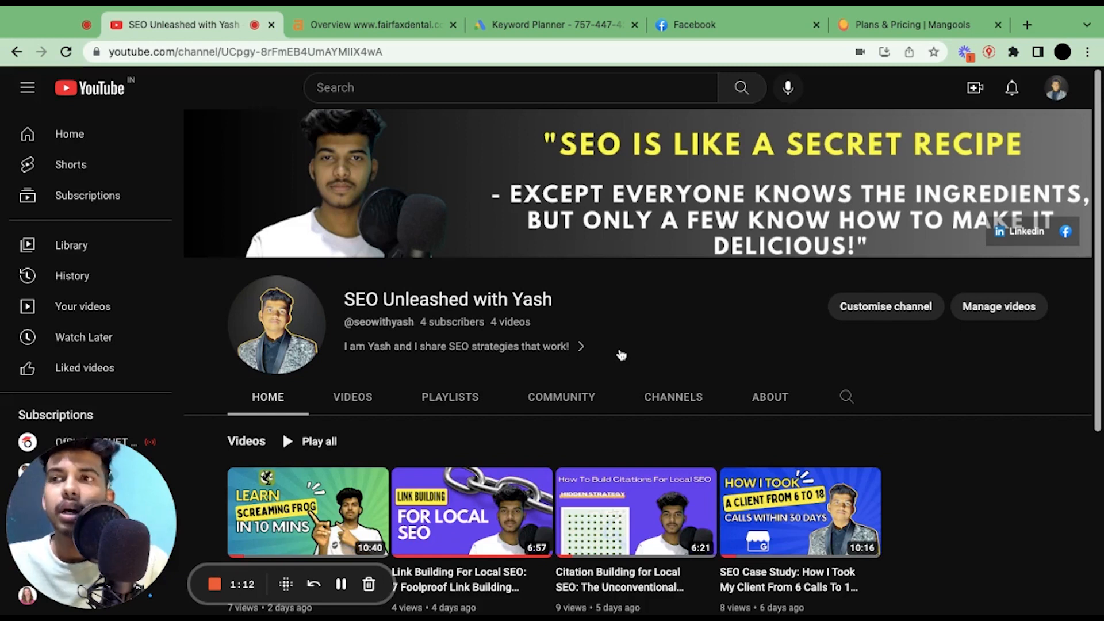
{"action": "mouse_move", "coordinate": [616, 354]}
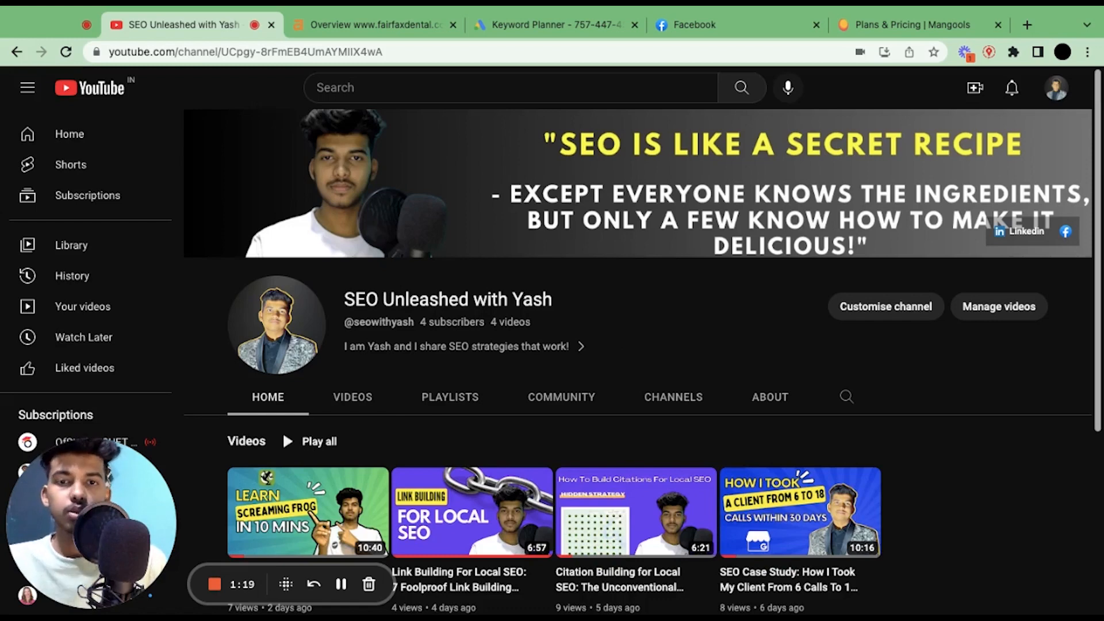
Switch to the Keyword Planner tab to reach the Discover new keywords form.
{"action": "left_click", "coordinate": [553, 25]}
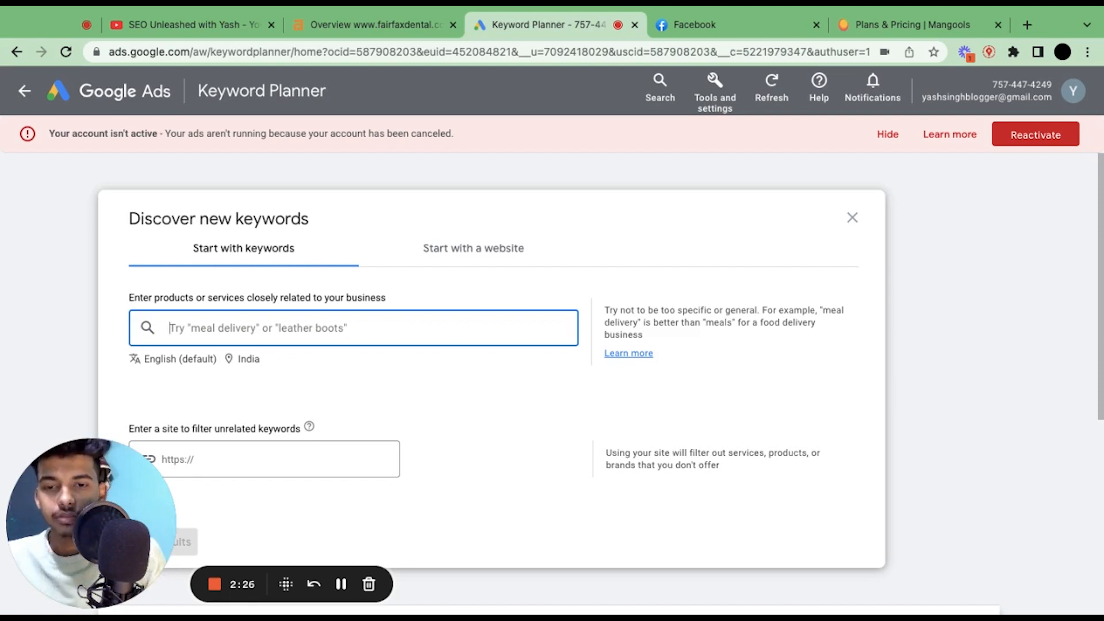
Enter 'dentist fairfax' as the seed keyword.
{"action": "type", "text": "dent"}
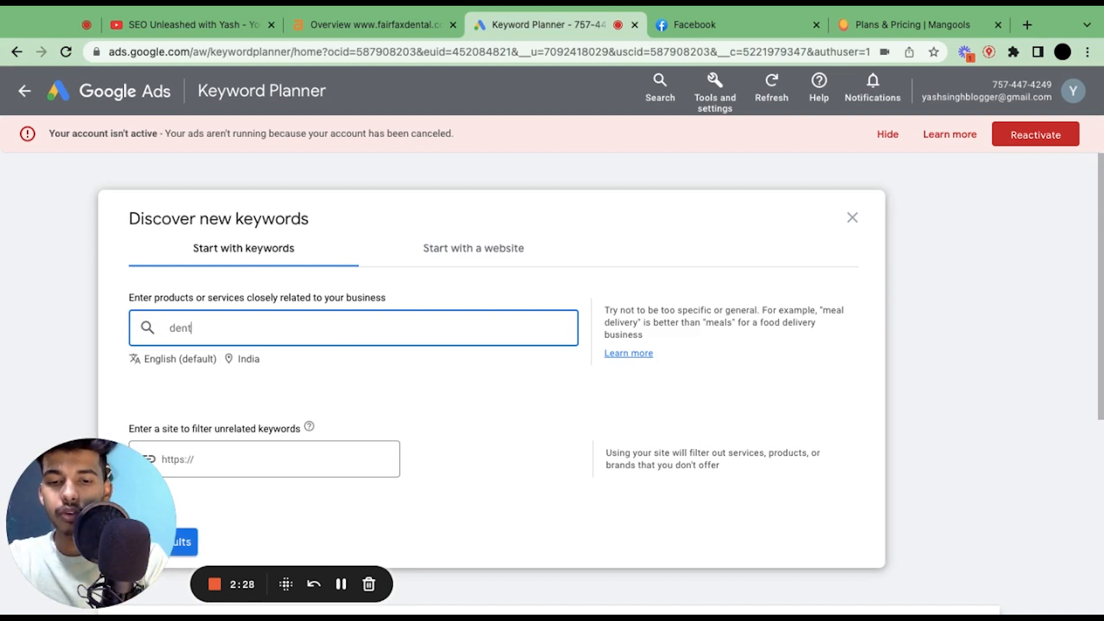
{"action": "type", "text": "ist"}
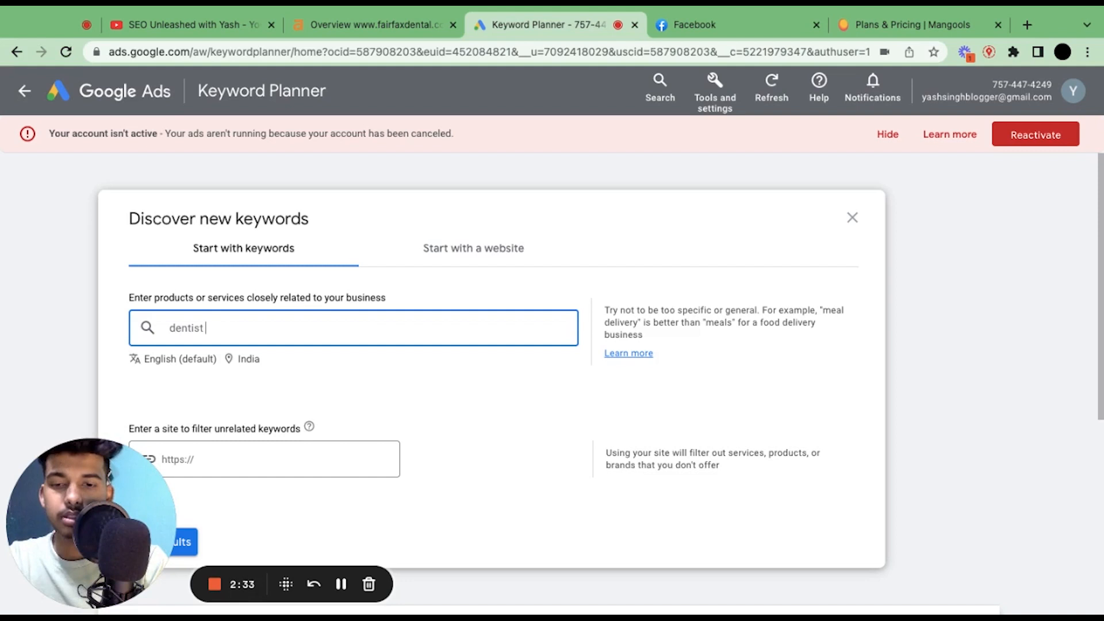
{"action": "type", "text": "fairfax"}
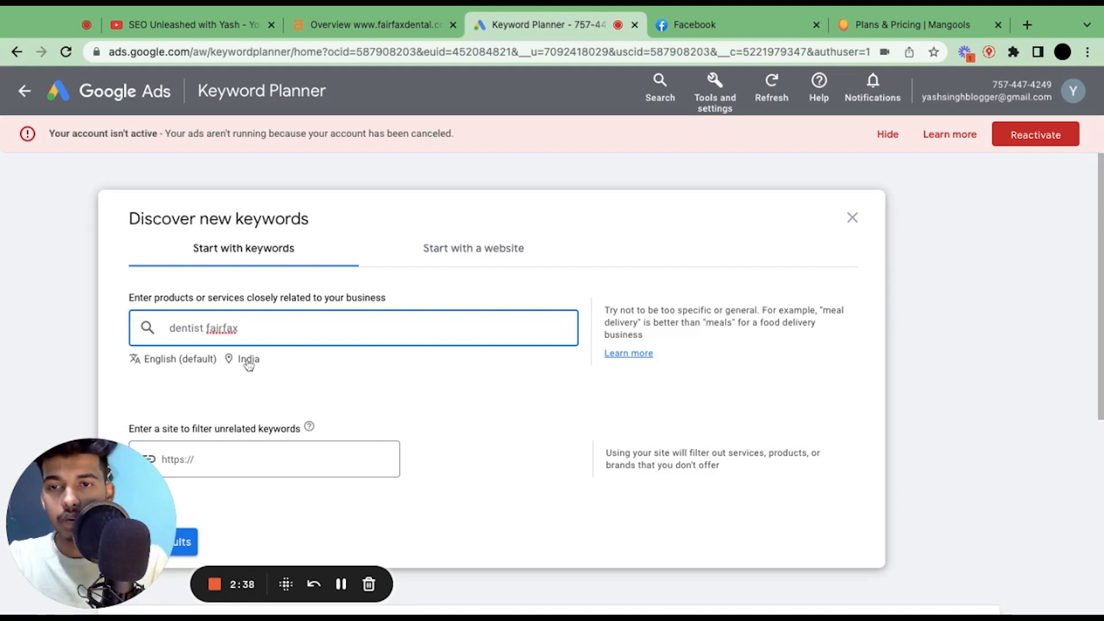
Change the target location from India to United States and get keyword results.
{"action": "left_click", "coordinate": [249, 359]}
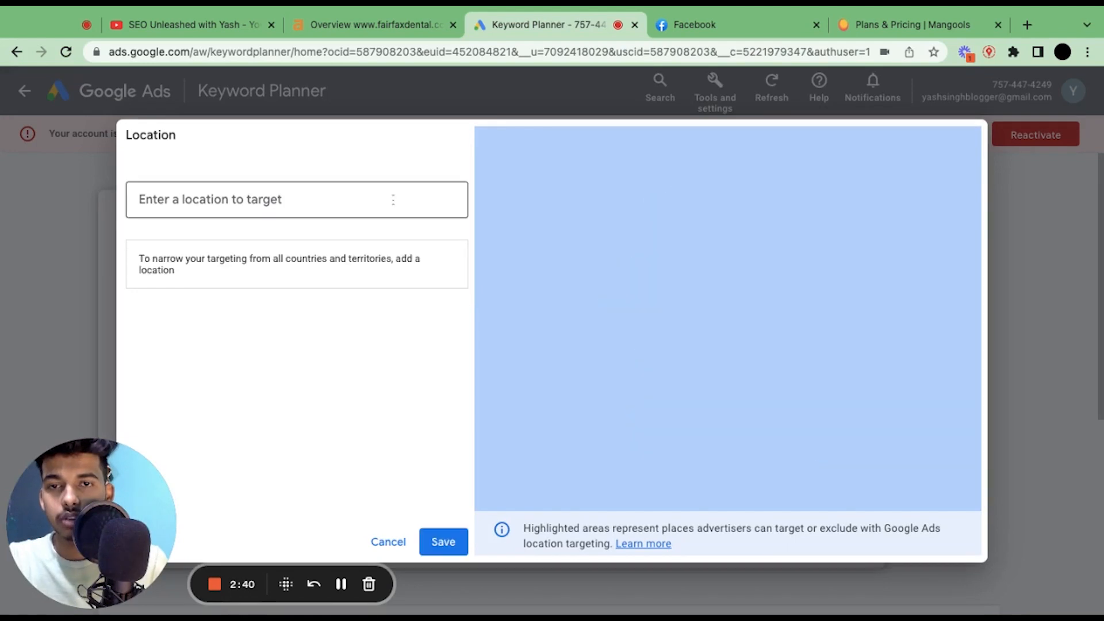
{"action": "type", "text": "unite"}
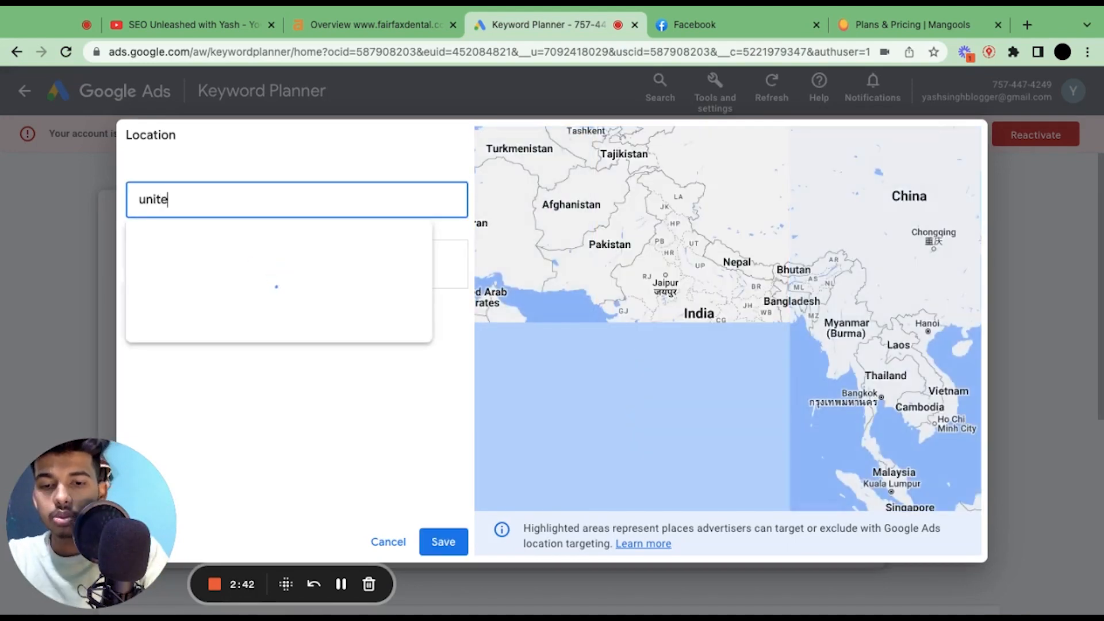
{"action": "type", "text": "d state"}
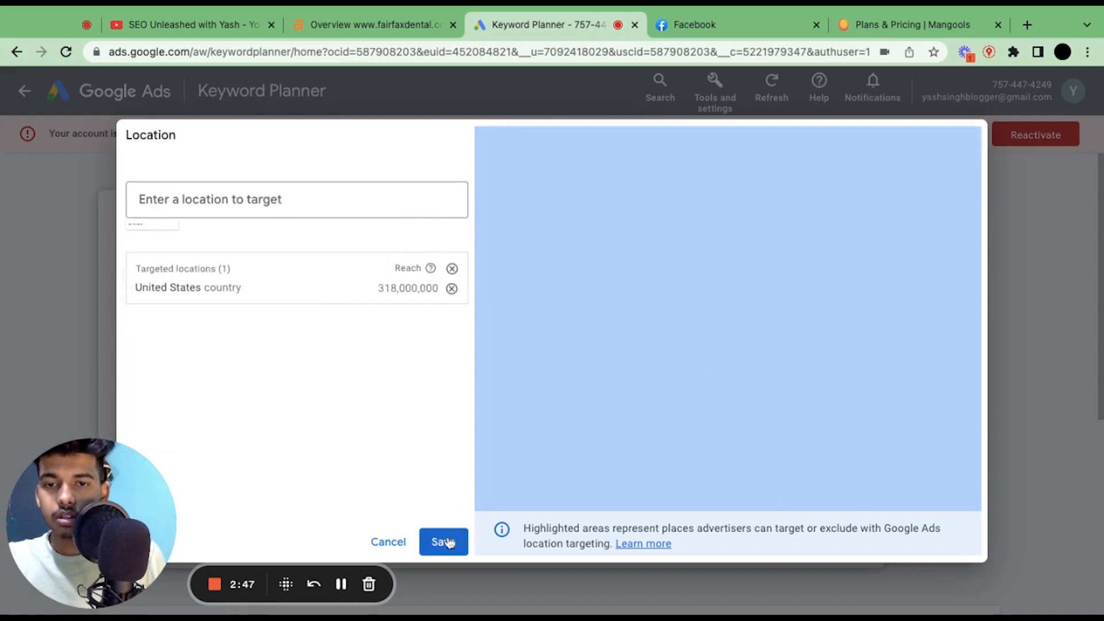
{"action": "left_click", "coordinate": [443, 542]}
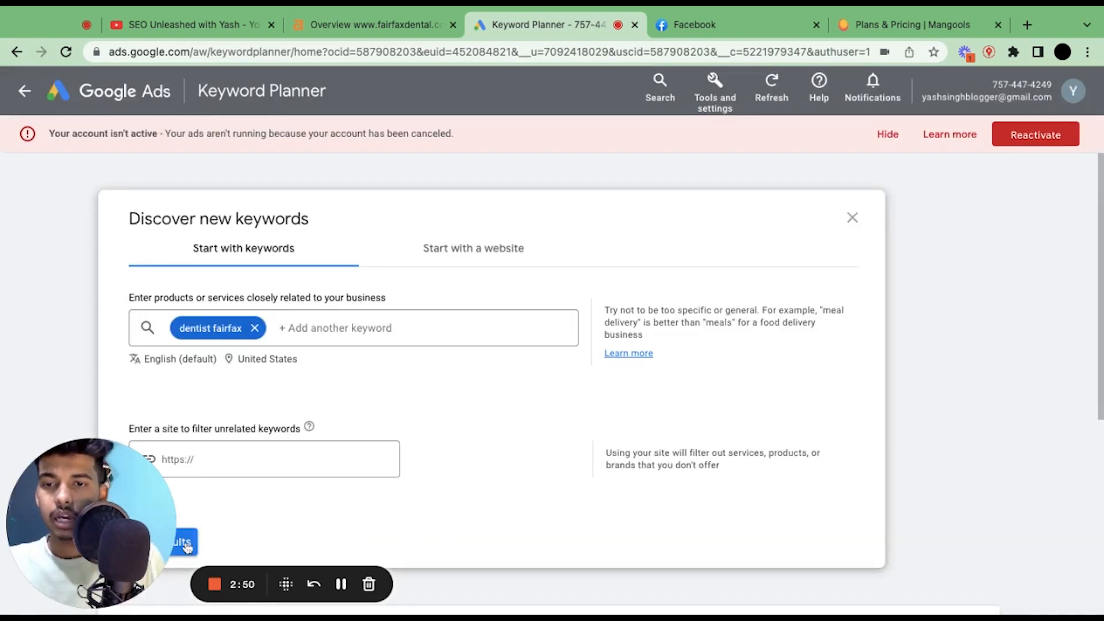
{"action": "left_click", "coordinate": [182, 541]}
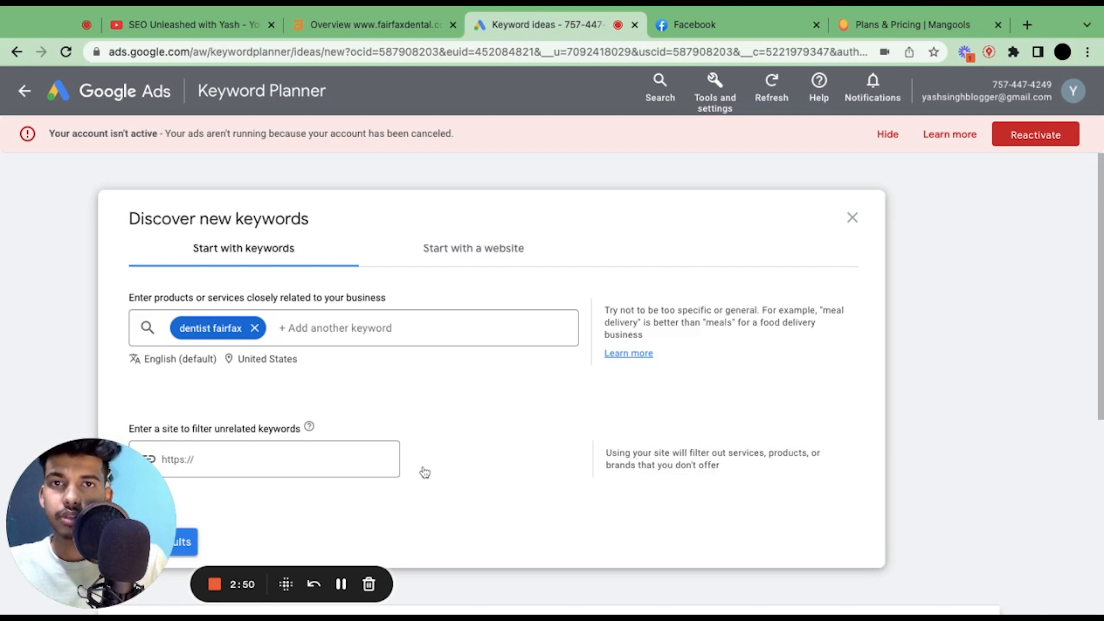
Scroll through the 123 keyword ideas and their search ranges, then back to the top.
{"action": "left_click", "coordinate": [179, 542]}
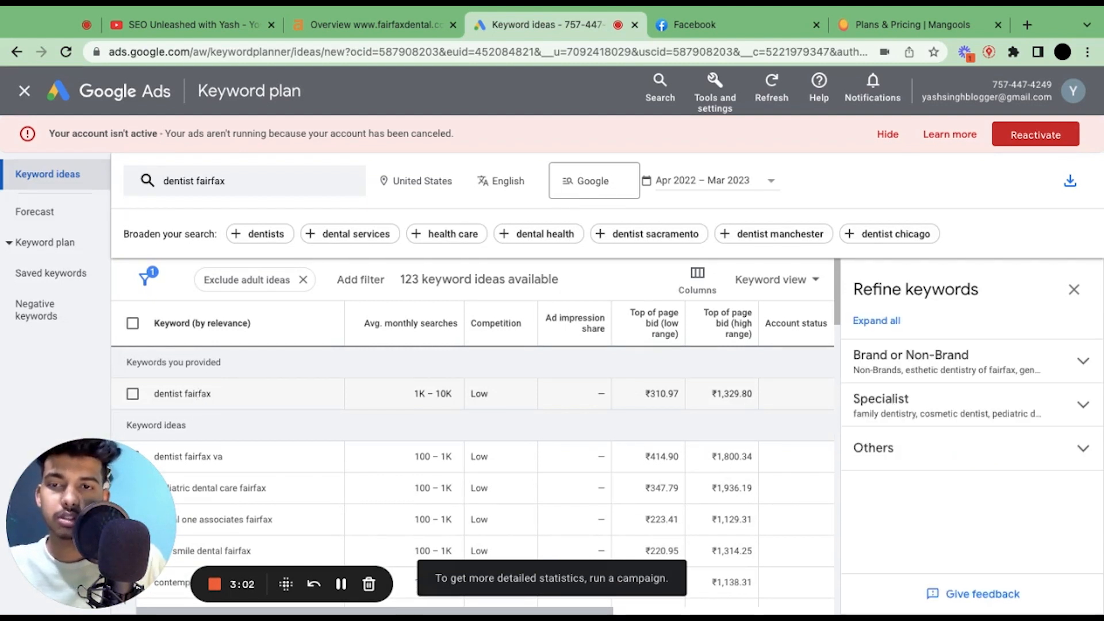
{"action": "scroll", "scroll_direction": "down", "scroll_amount": 3}
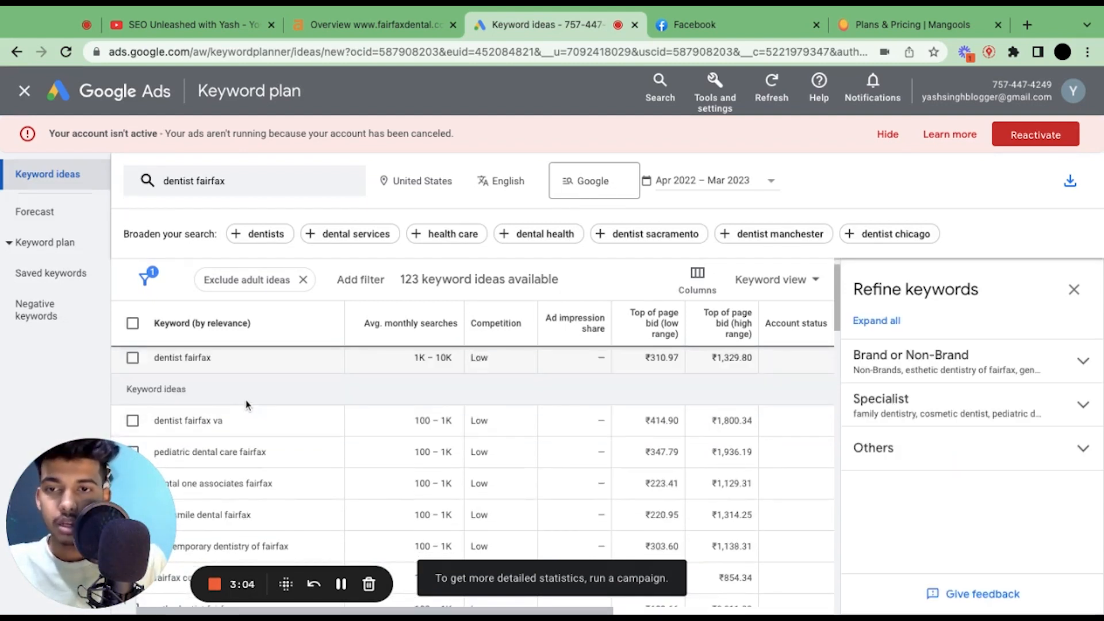
{"action": "scroll", "scroll_direction": "down", "scroll_amount": 3}
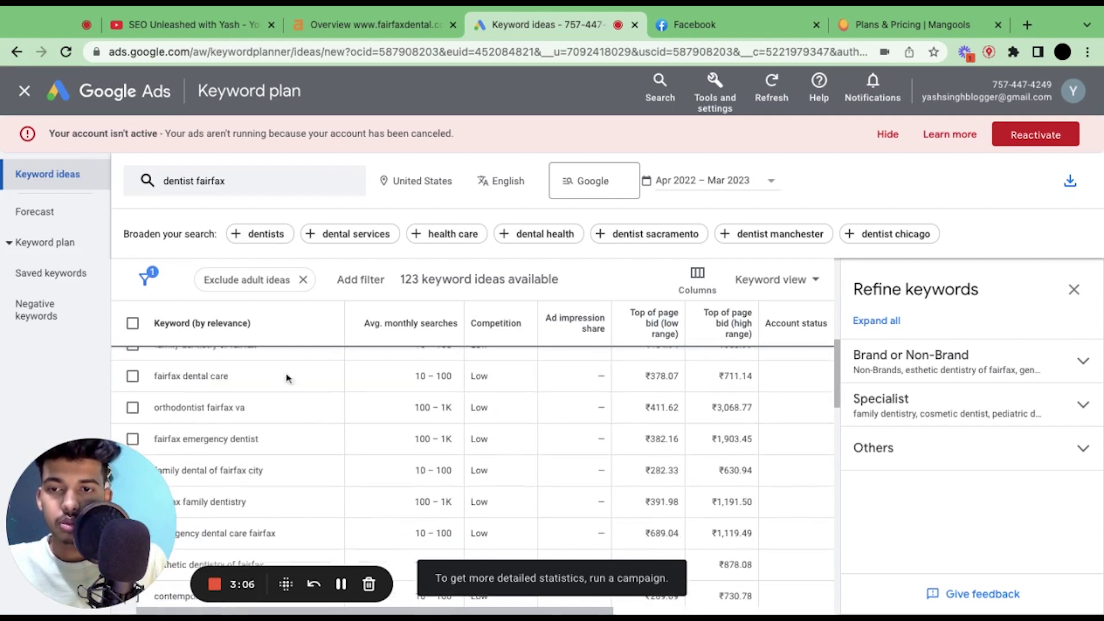
{"action": "scroll", "scroll_direction": "down", "scroll_amount": 3}
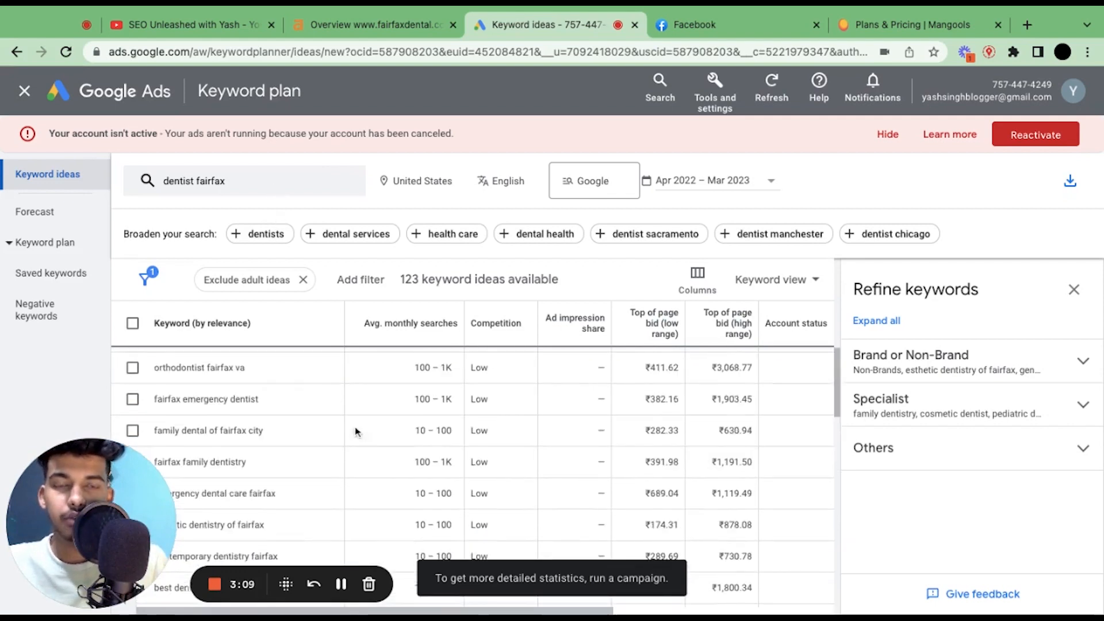
{"action": "scroll", "scroll_direction": "up", "scroll_amount": 3}
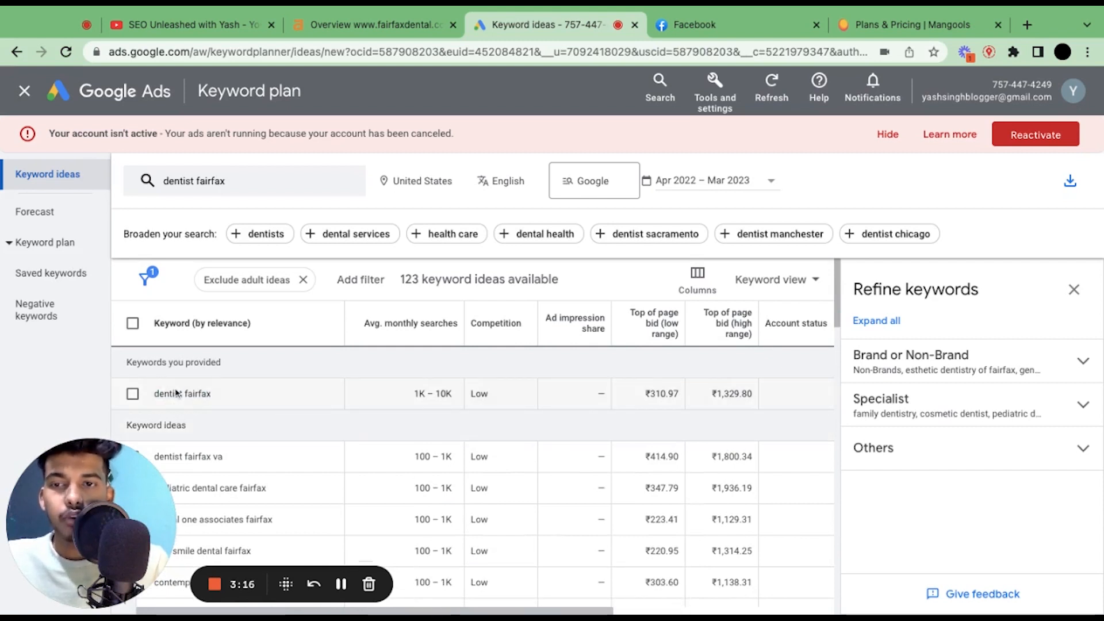
{"action": "mouse_move", "coordinate": [233, 328]}
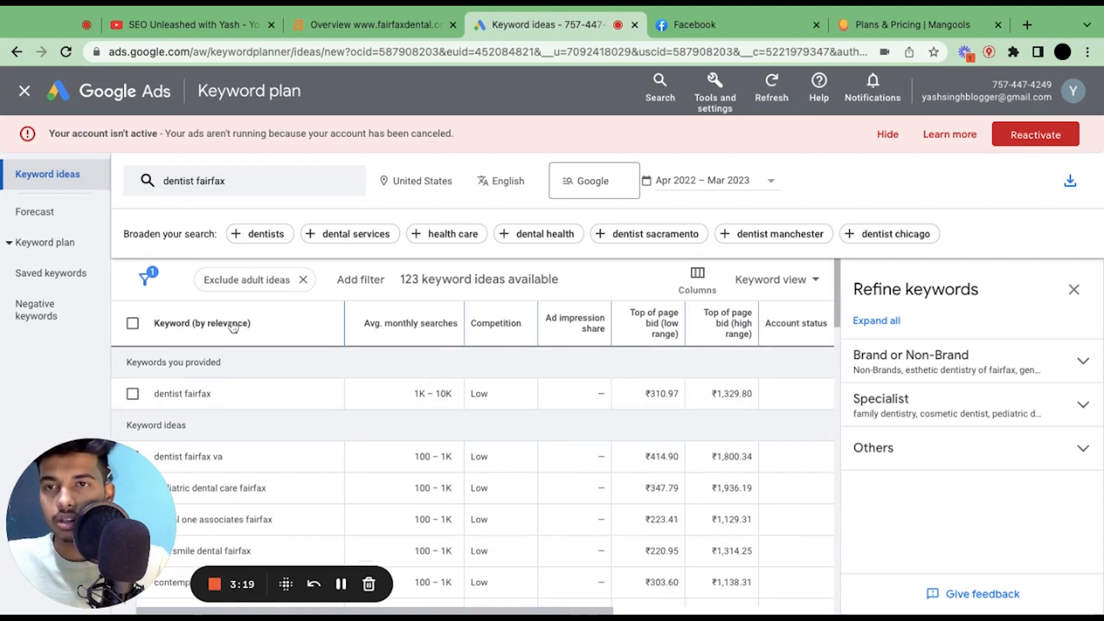
Add 'fairfax dentist' as a second seed keyword and refresh the ideas (131 results).
{"action": "left_click", "coordinate": [244, 181]}
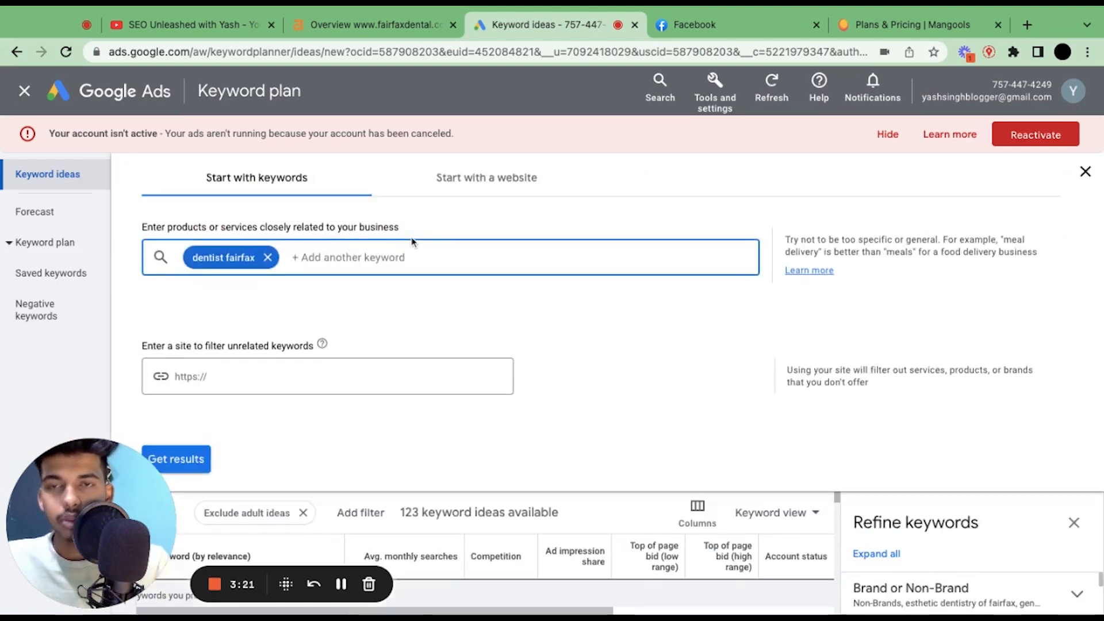
{"action": "type", "text": "fairfax dentist"}
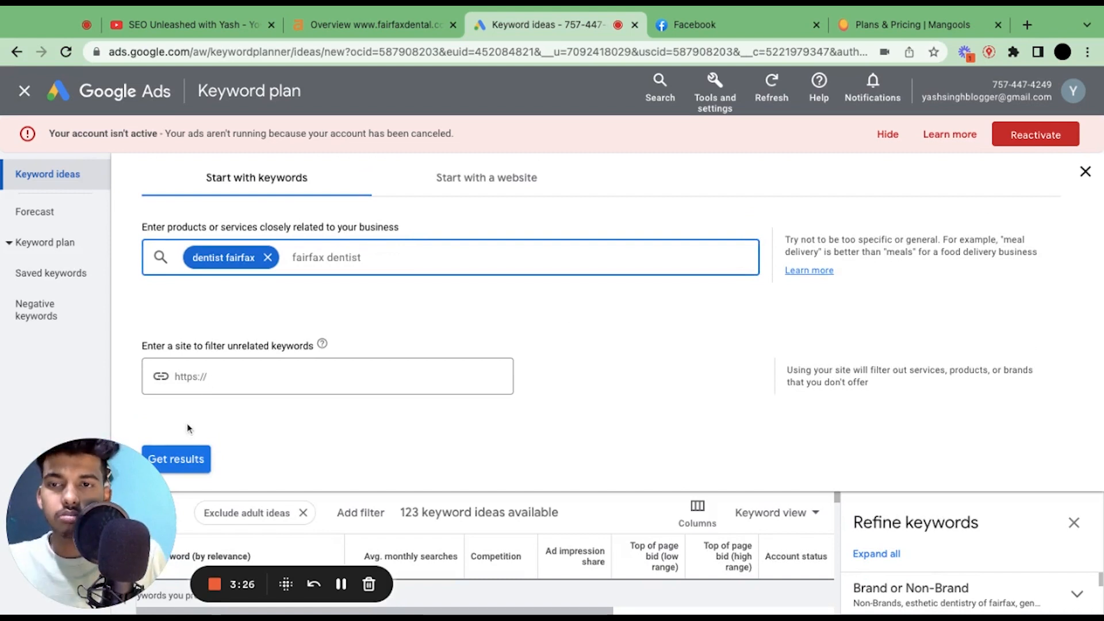
{"action": "left_click", "coordinate": [176, 458]}
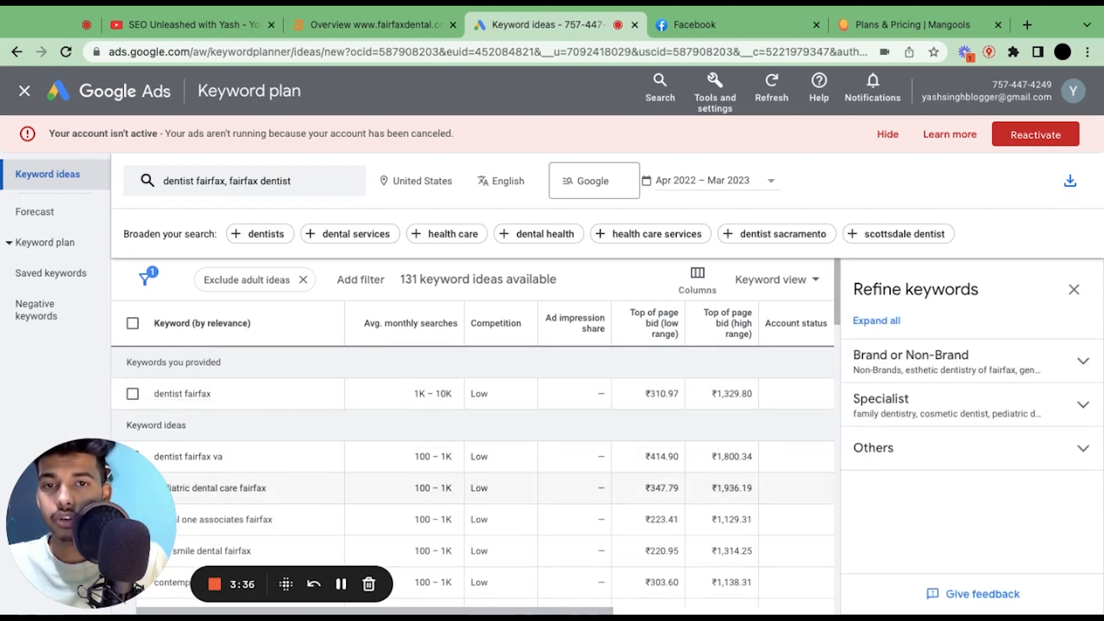
{"action": "mouse_move", "coordinate": [242, 400]}
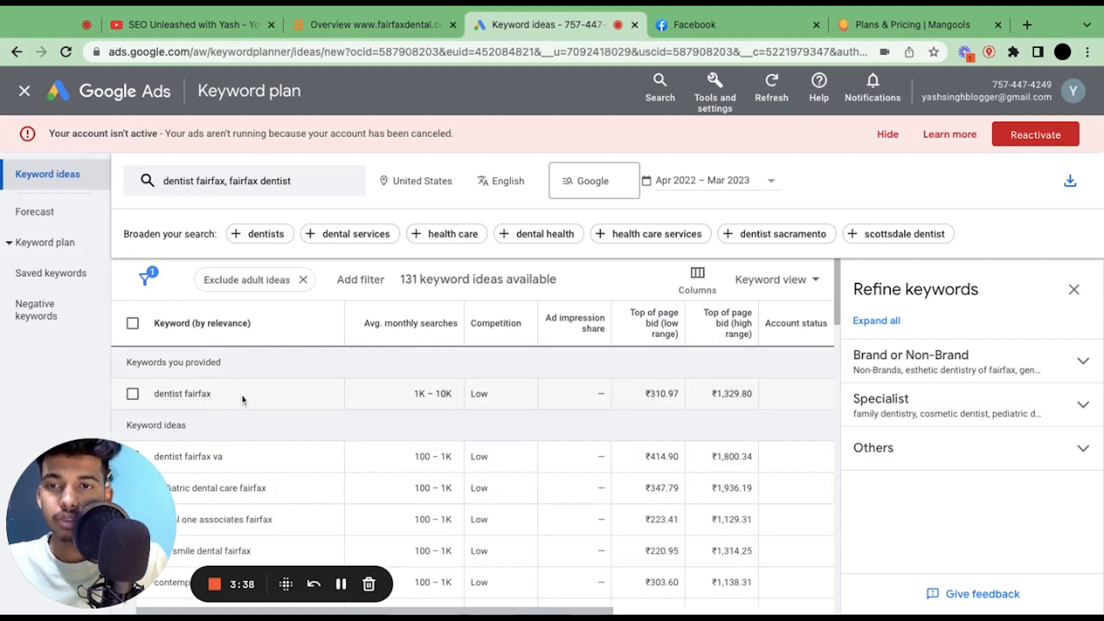
{"action": "mouse_move", "coordinate": [182, 393]}
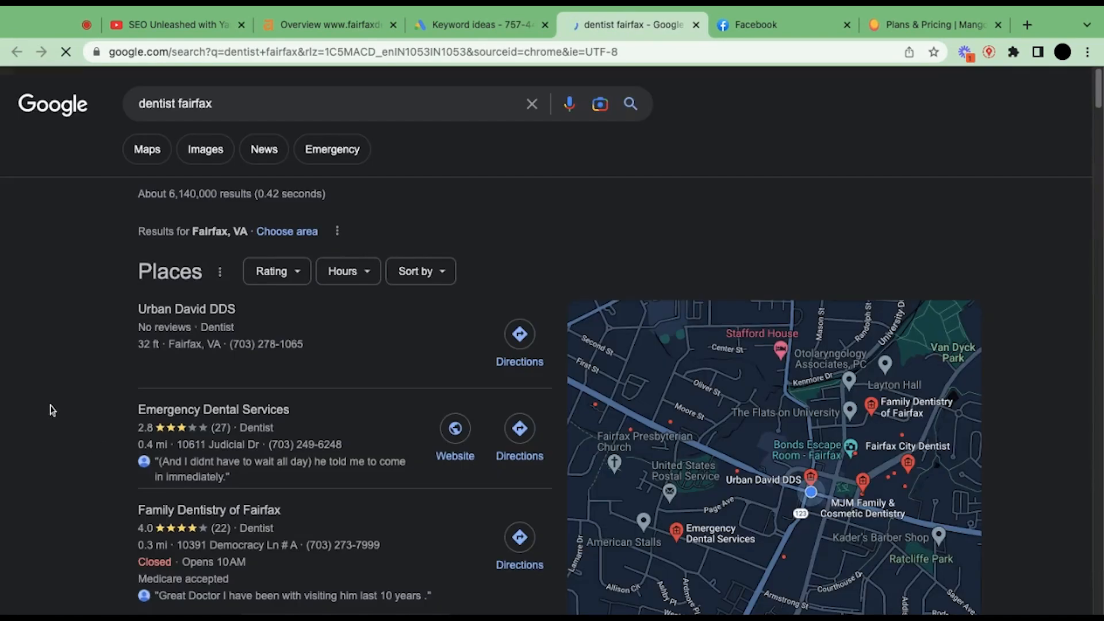
Find Fairfax Family Dental Care in the Google results, then move to the Mangools pricing tab.
{"action": "scroll", "scroll_direction": "down", "scroll_amount": 3}
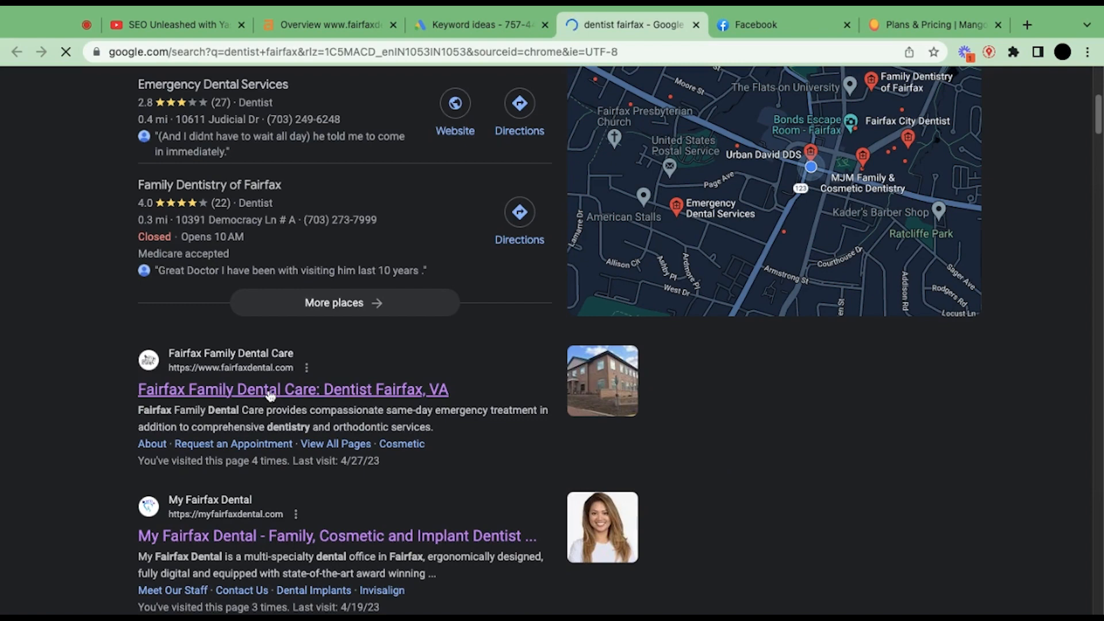
{"action": "left_click", "coordinate": [327, 24]}
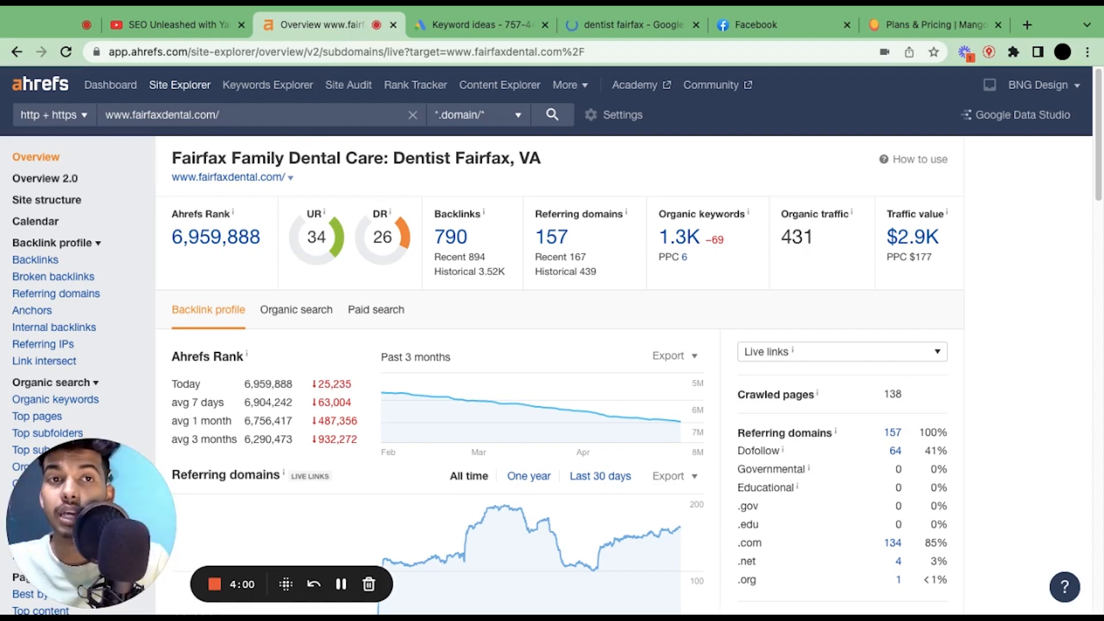
{"action": "left_click", "coordinate": [935, 24]}
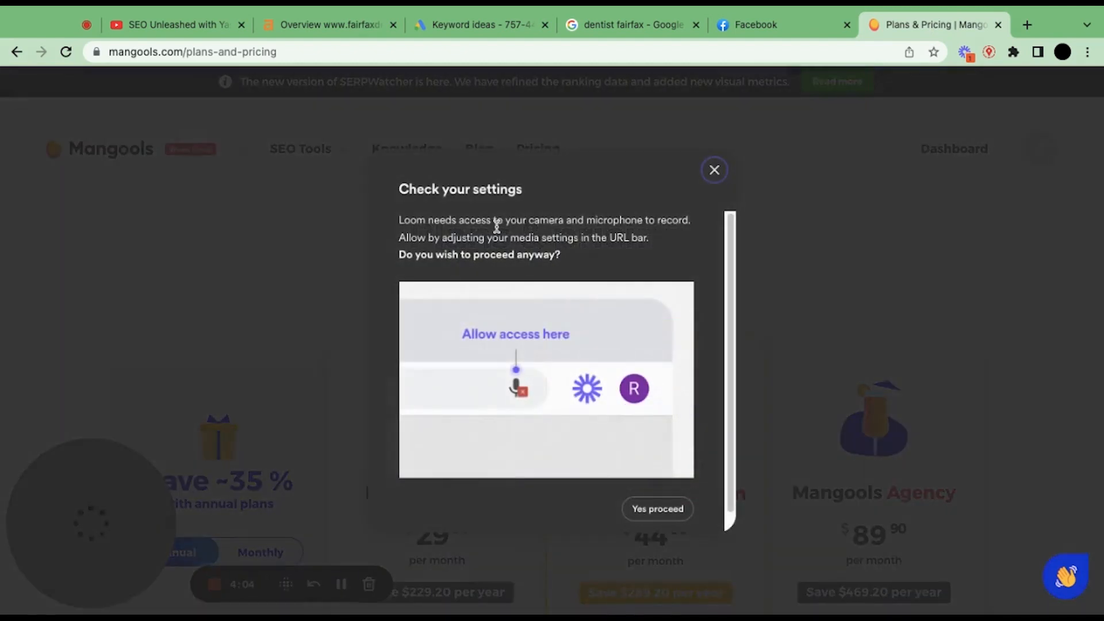
Look over Mangools' three plan prices, then return to the Ahrefs fairfaxdental.com overview.
{"action": "left_click", "coordinate": [713, 170]}
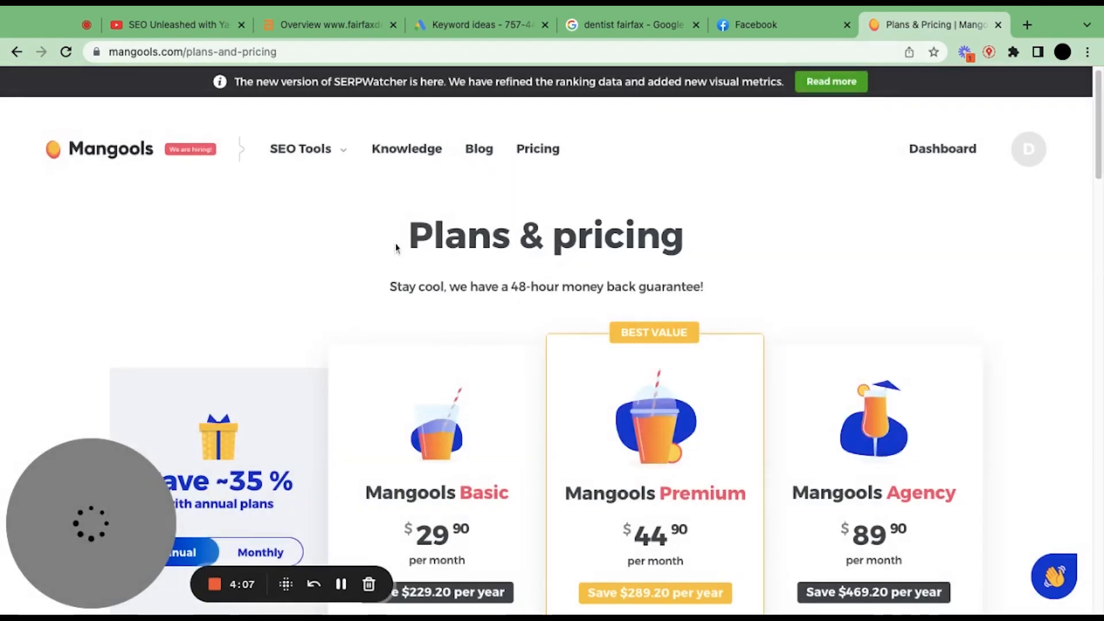
{"action": "scroll", "scroll_direction": "down", "scroll_amount": 3}
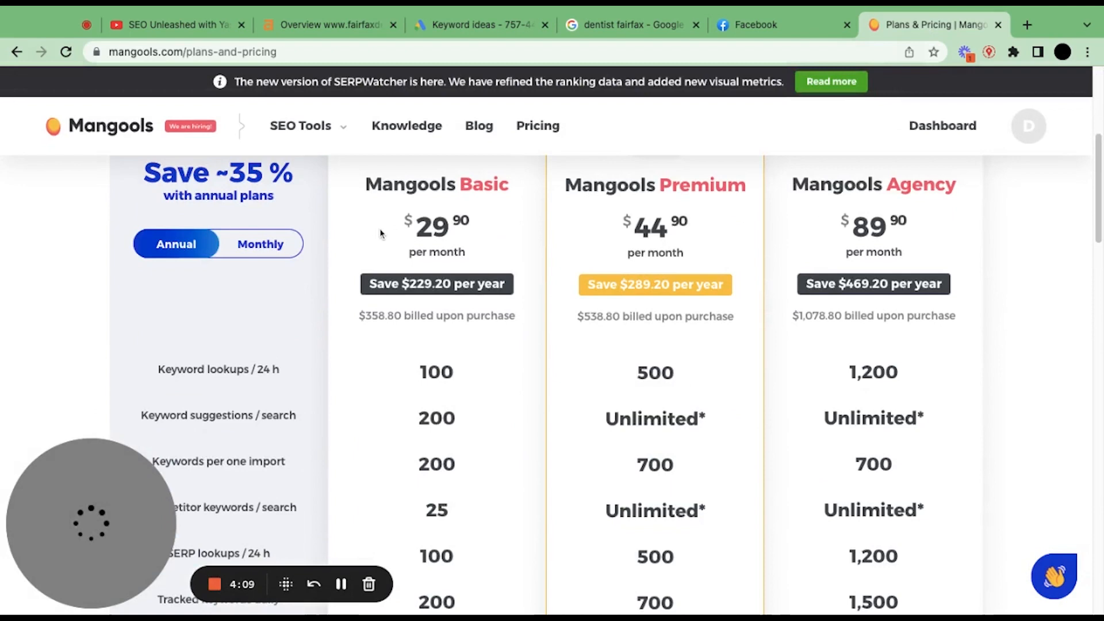
{"action": "left_click", "coordinate": [325, 24]}
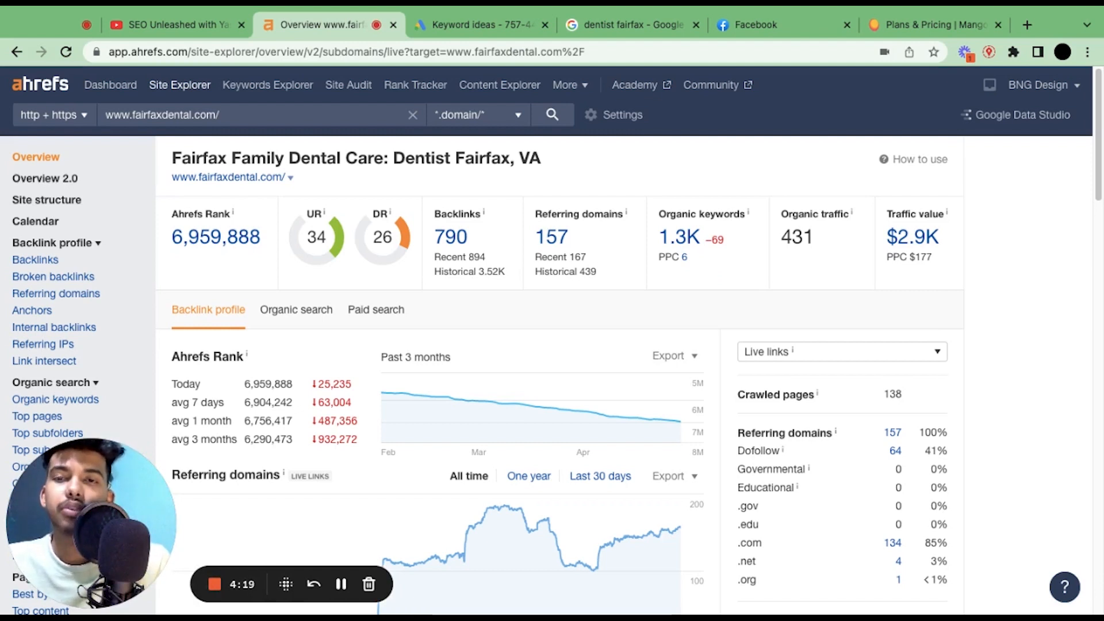
{"action": "mouse_move", "coordinate": [651, 203]}
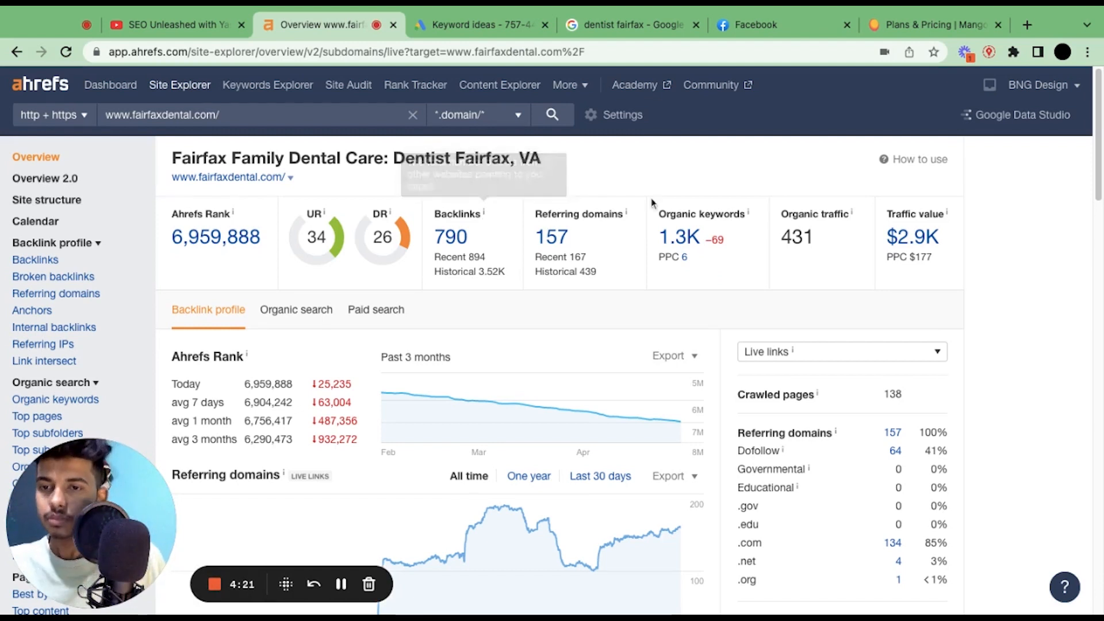
{"action": "mouse_move", "coordinate": [683, 244]}
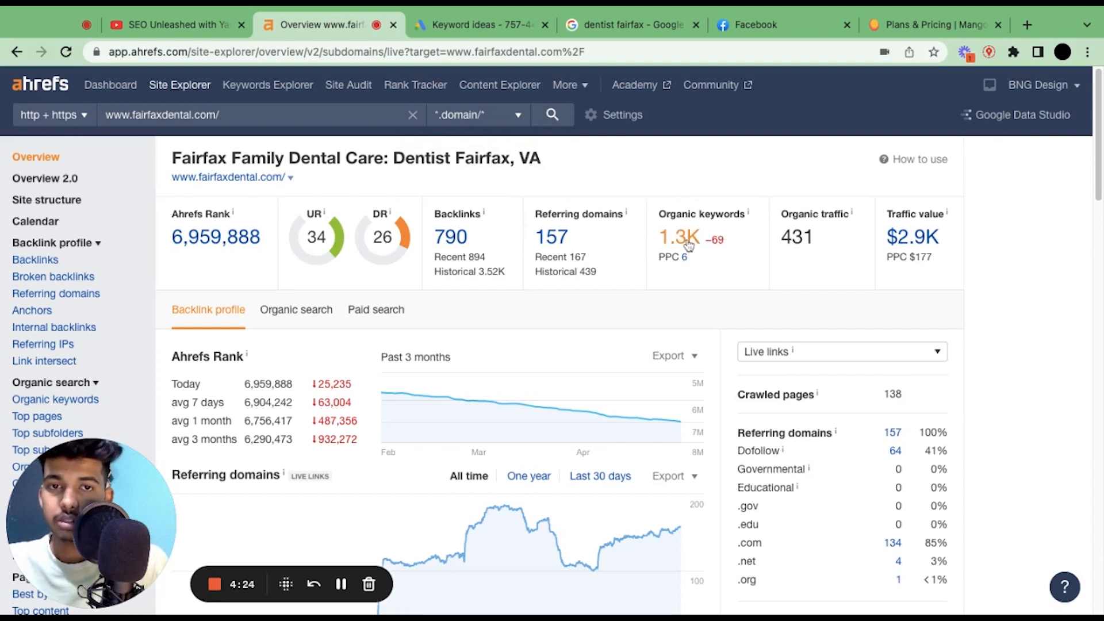
Go to the Organic keywords report via the 1.3K organic keywords count.
{"action": "left_click", "coordinate": [678, 237]}
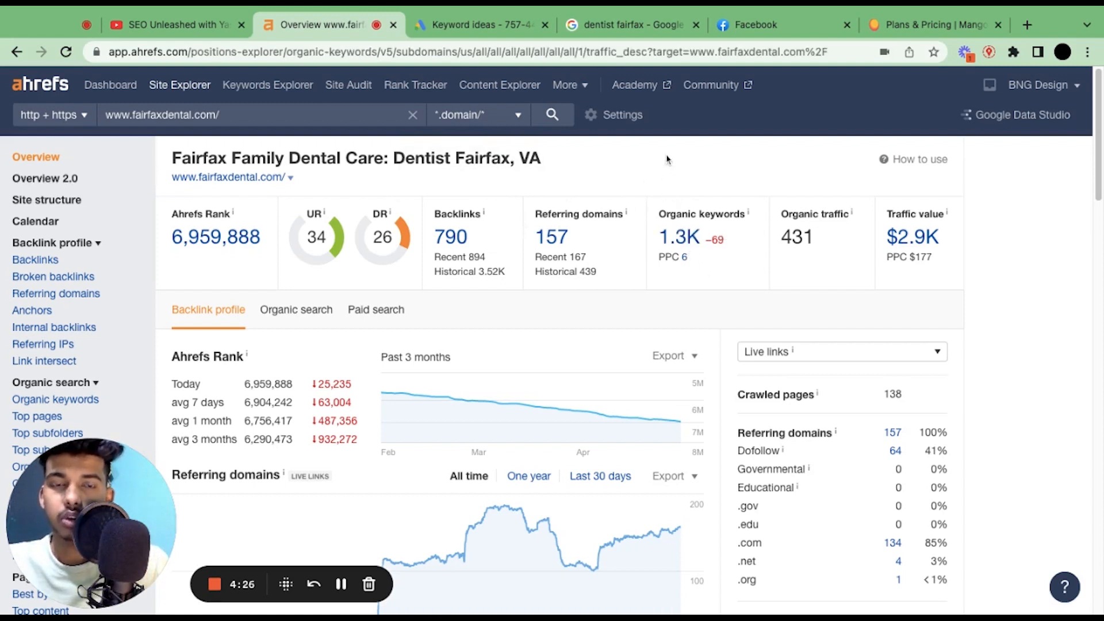
{"action": "mouse_move", "coordinate": [665, 252]}
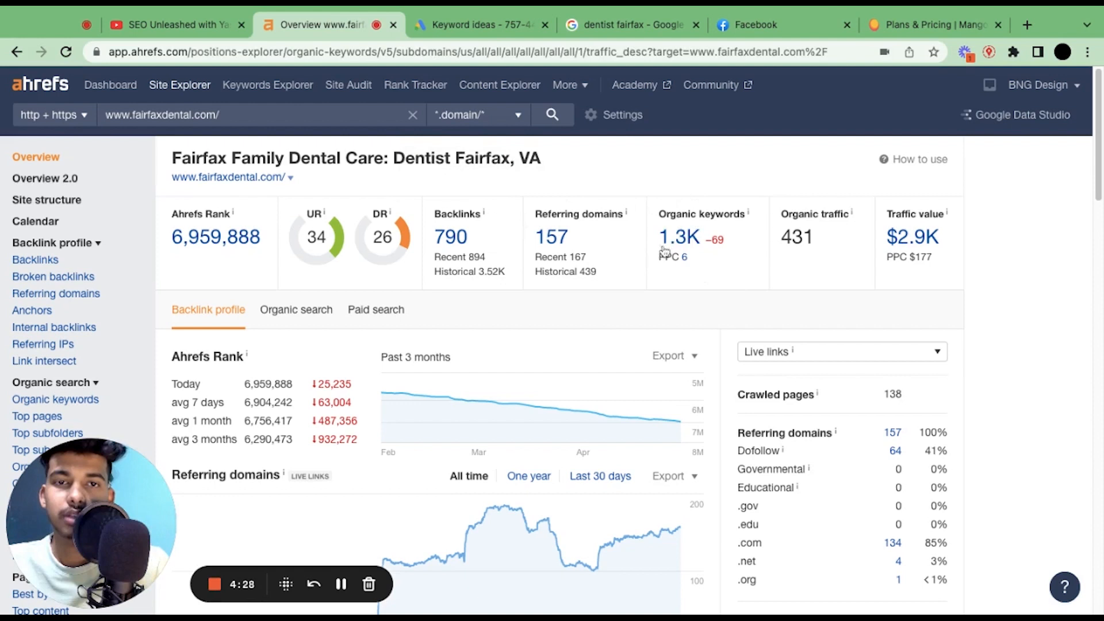
{"action": "mouse_move", "coordinate": [726, 261]}
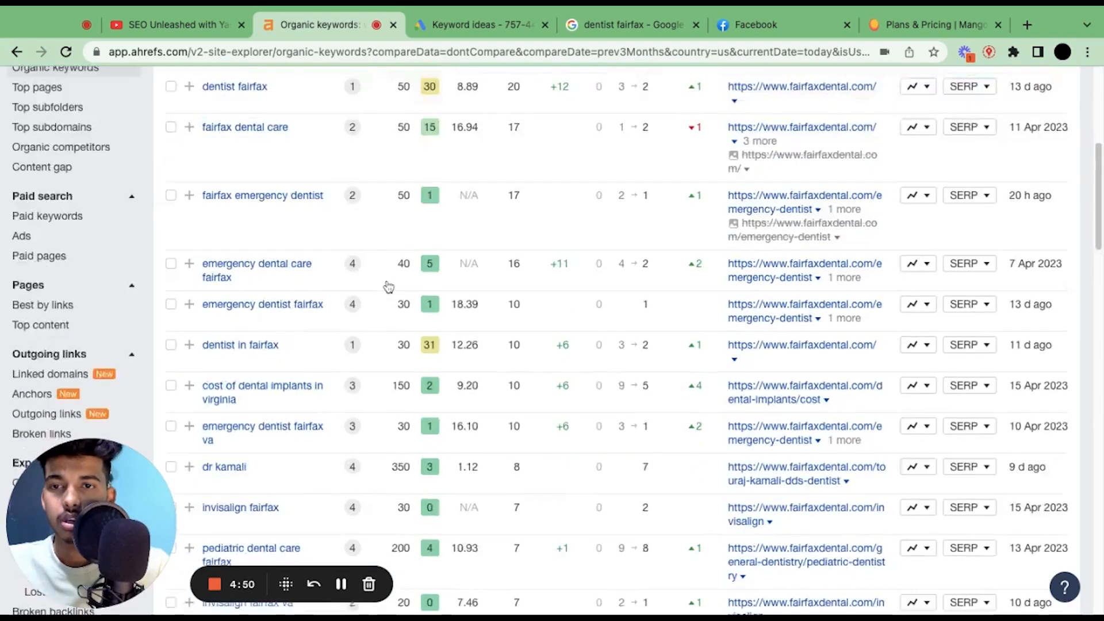
{"action": "scroll", "scroll_direction": "down", "scroll_amount": 3}
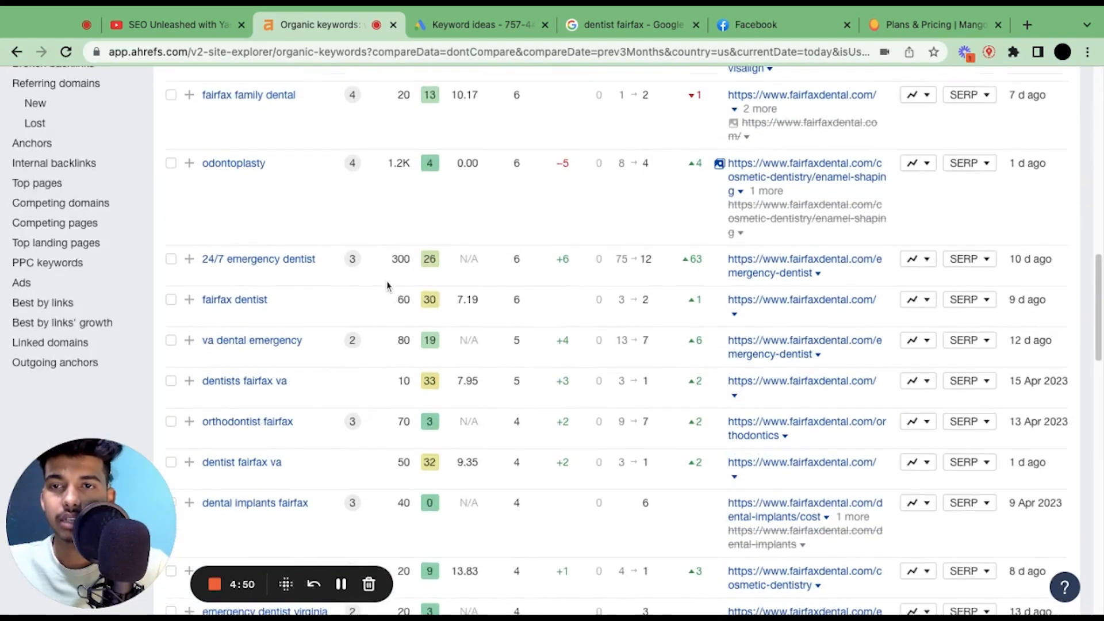
{"action": "scroll", "scroll_direction": "up", "scroll_amount": 3}
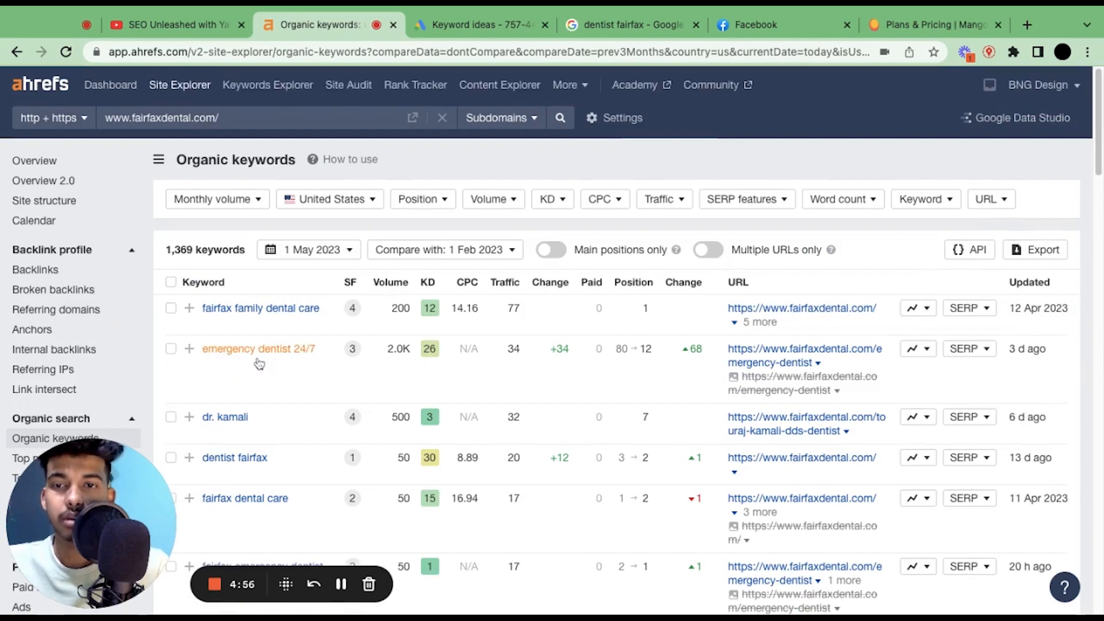
{"action": "mouse_move", "coordinate": [262, 354]}
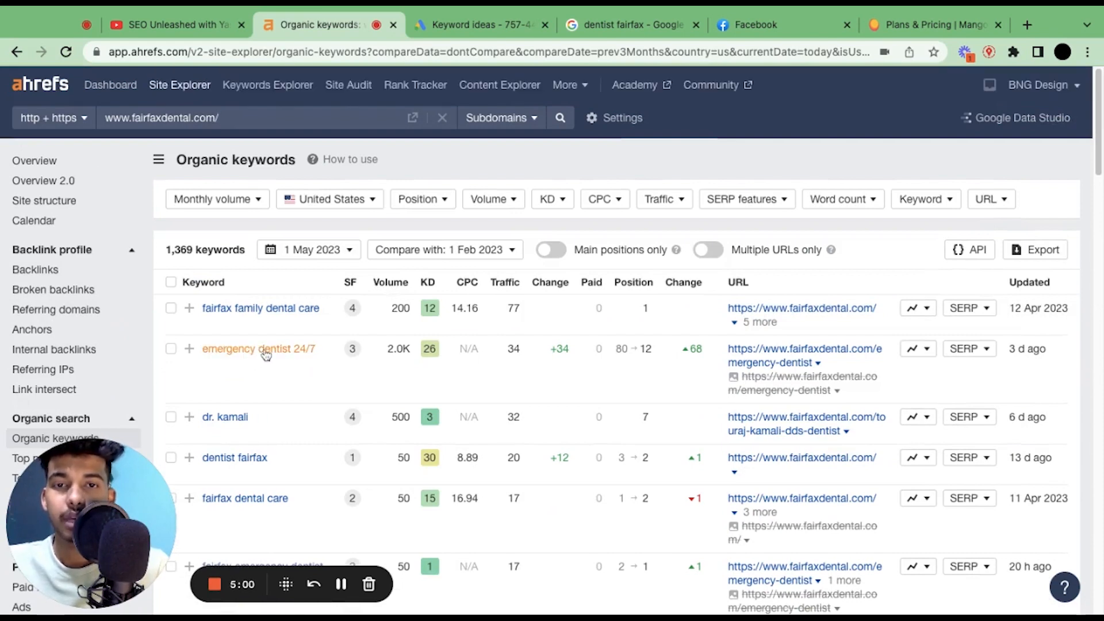
{"action": "scroll", "scroll_direction": "down", "scroll_amount": 3}
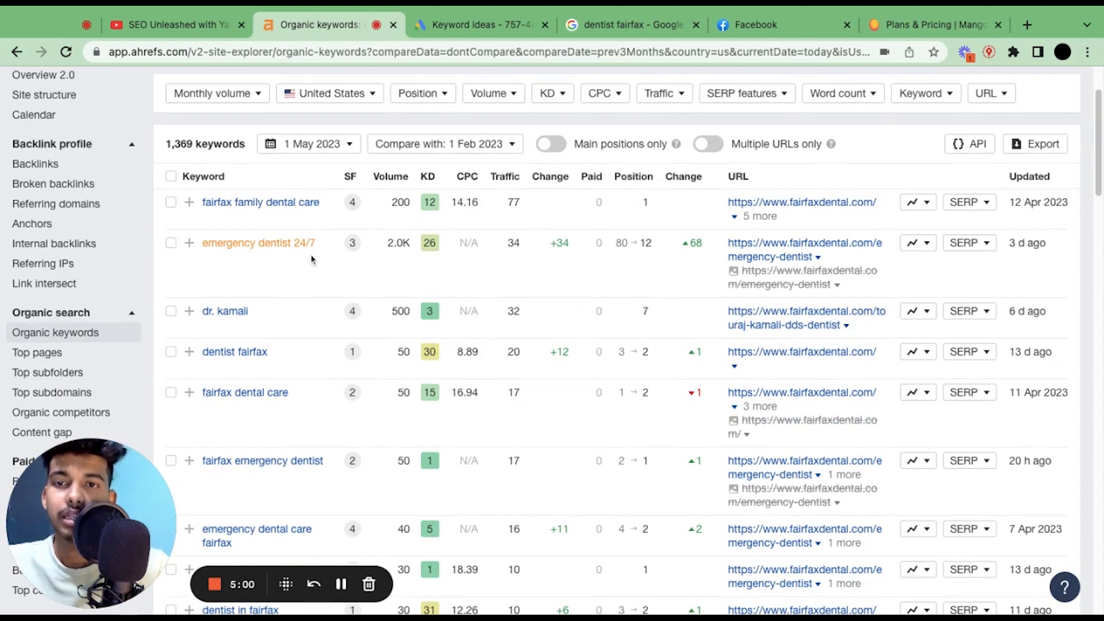
{"action": "mouse_move", "coordinate": [202, 260]}
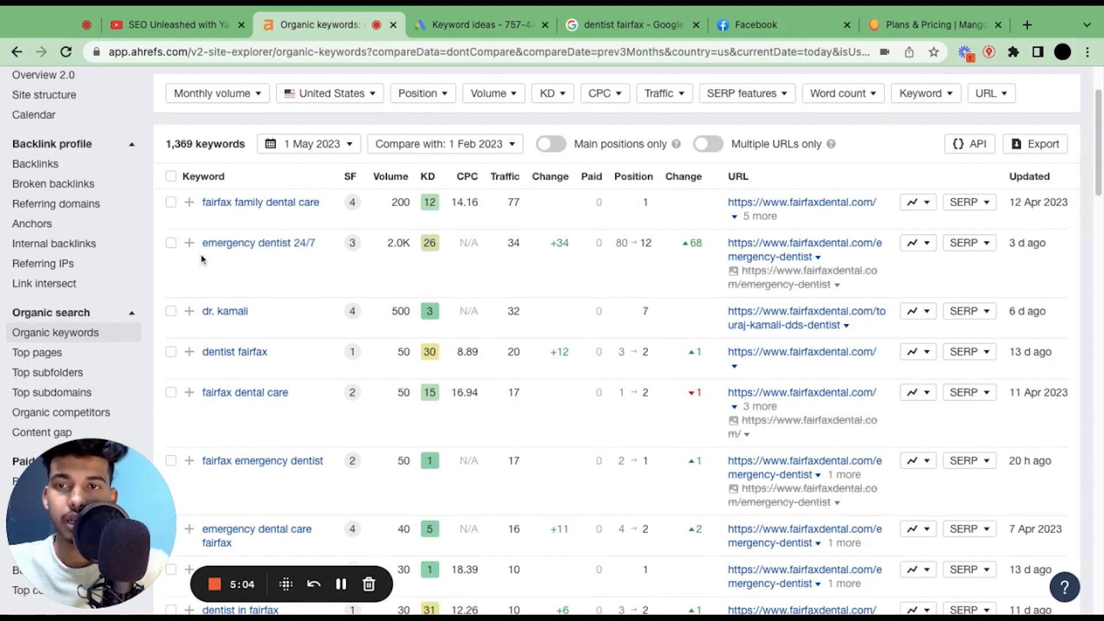
{"action": "mouse_move", "coordinate": [309, 255]}
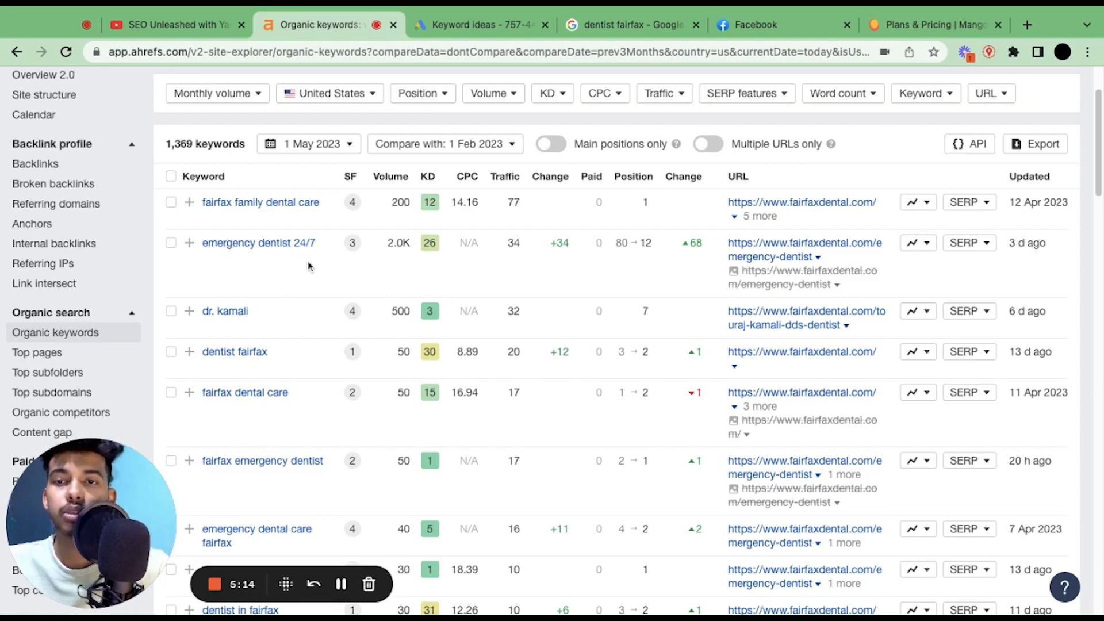
{"action": "scroll", "scroll_direction": "down", "scroll_amount": 3}
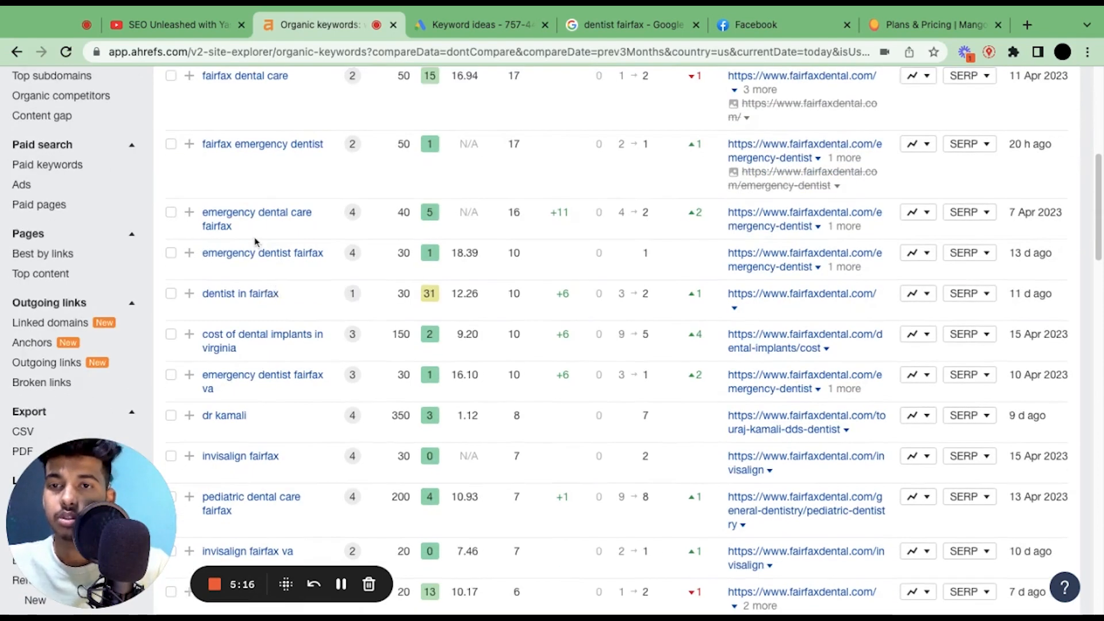
{"action": "scroll", "scroll_direction": "up", "scroll_amount": 3}
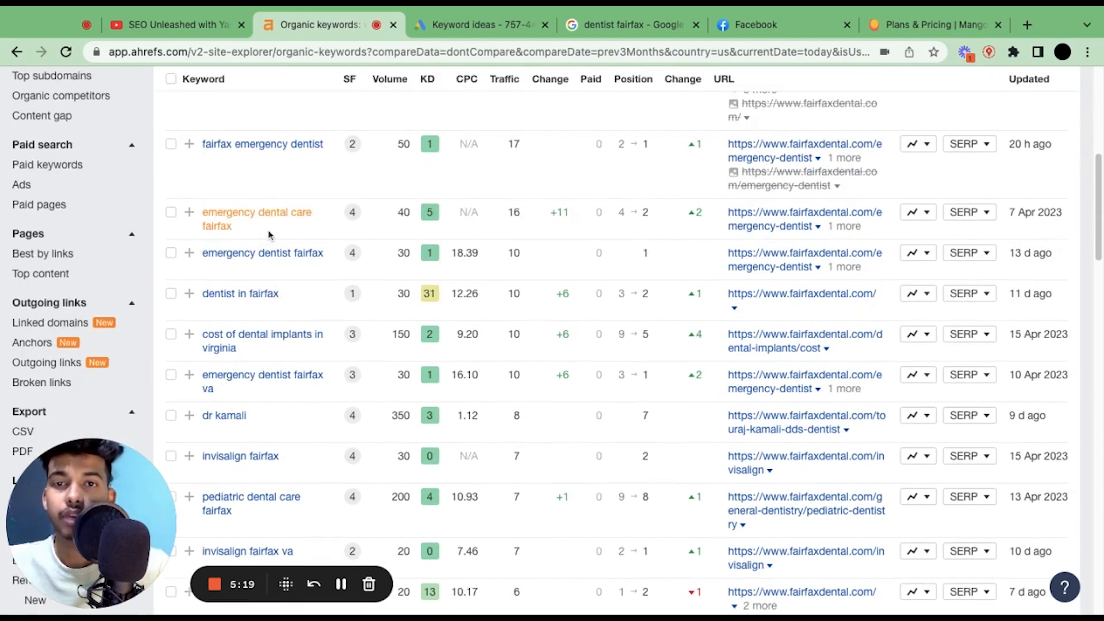
{"action": "scroll", "scroll_direction": "up", "scroll_amount": 3}
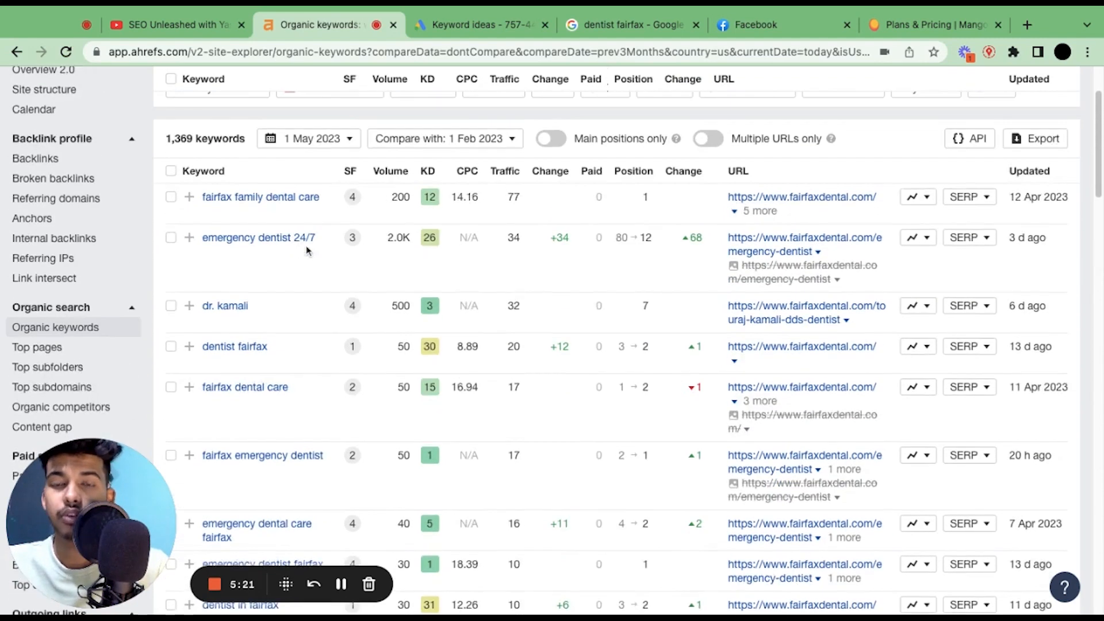
{"action": "scroll", "scroll_direction": "up", "scroll_amount": 3}
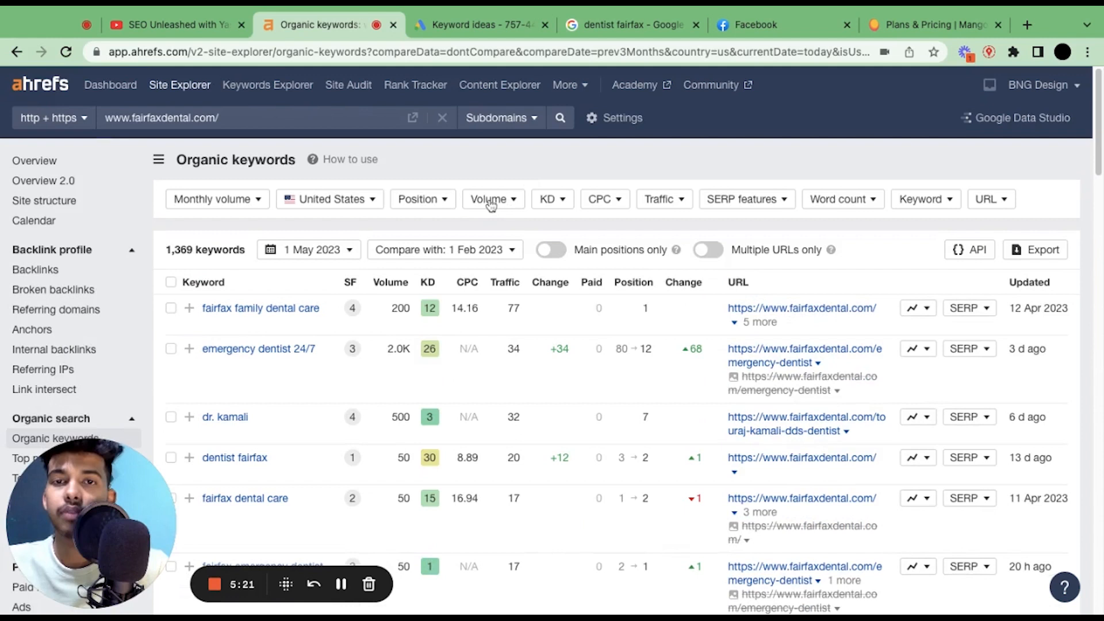
{"action": "mouse_move", "coordinate": [490, 204]}
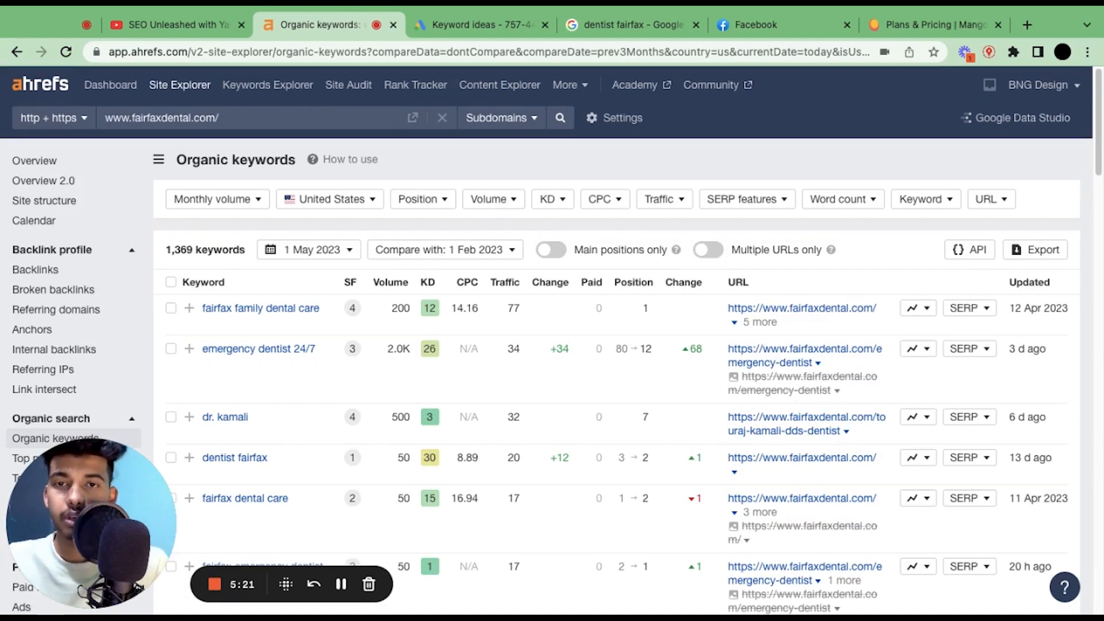
Sort by traffic and apply a minimum Volume of 10, leaving 1,258 keywords.
{"action": "left_click", "coordinate": [504, 283]}
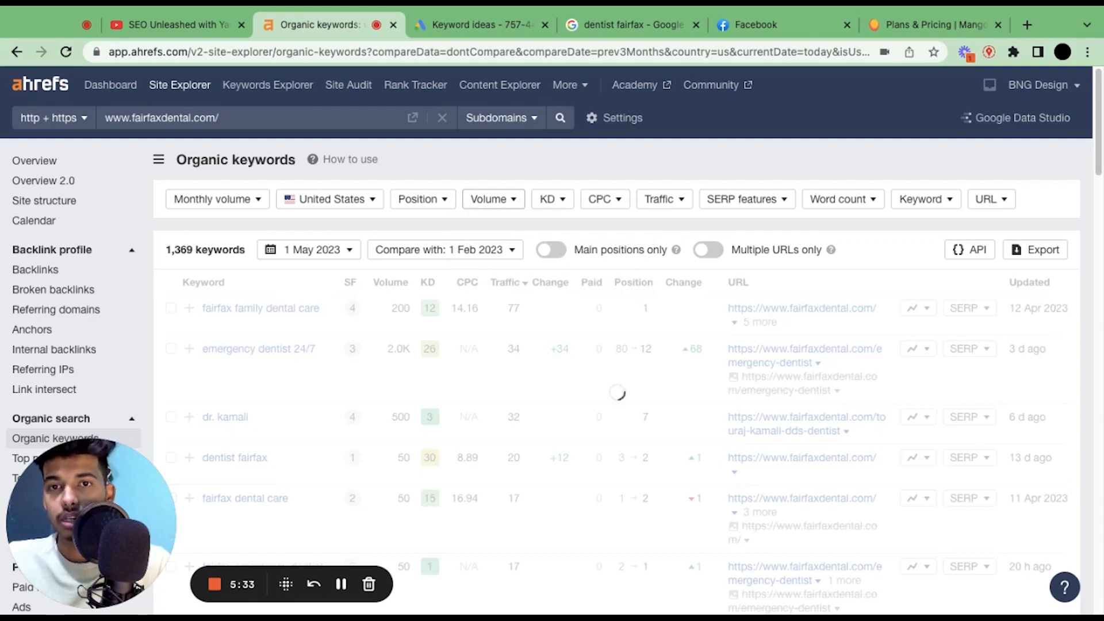
{"action": "mouse_move", "coordinate": [502, 212]}
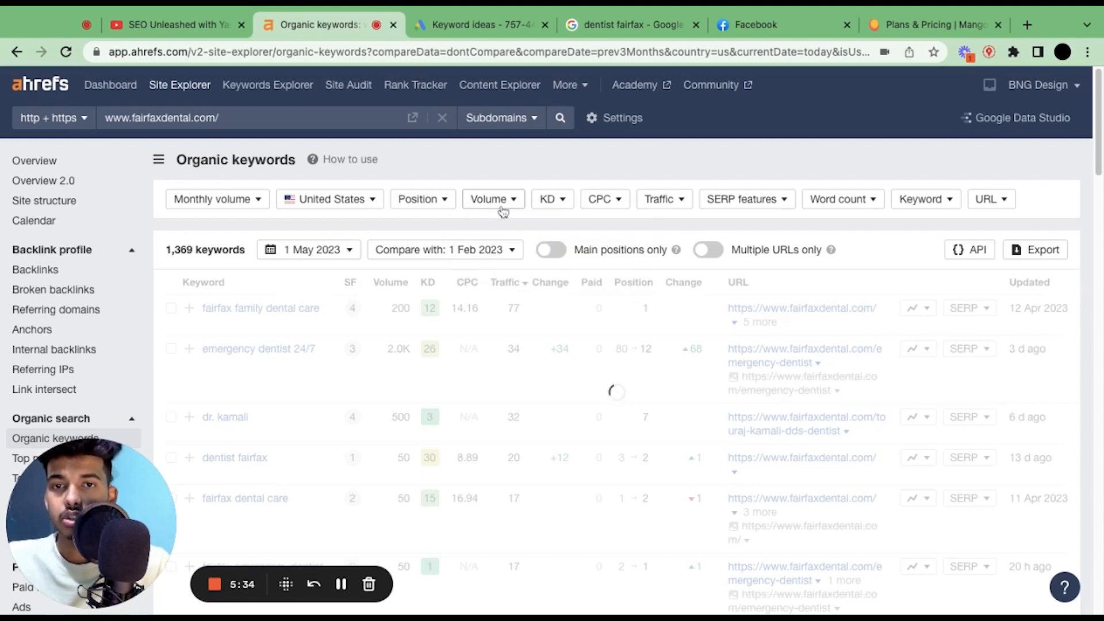
{"action": "mouse_move", "coordinate": [504, 367]}
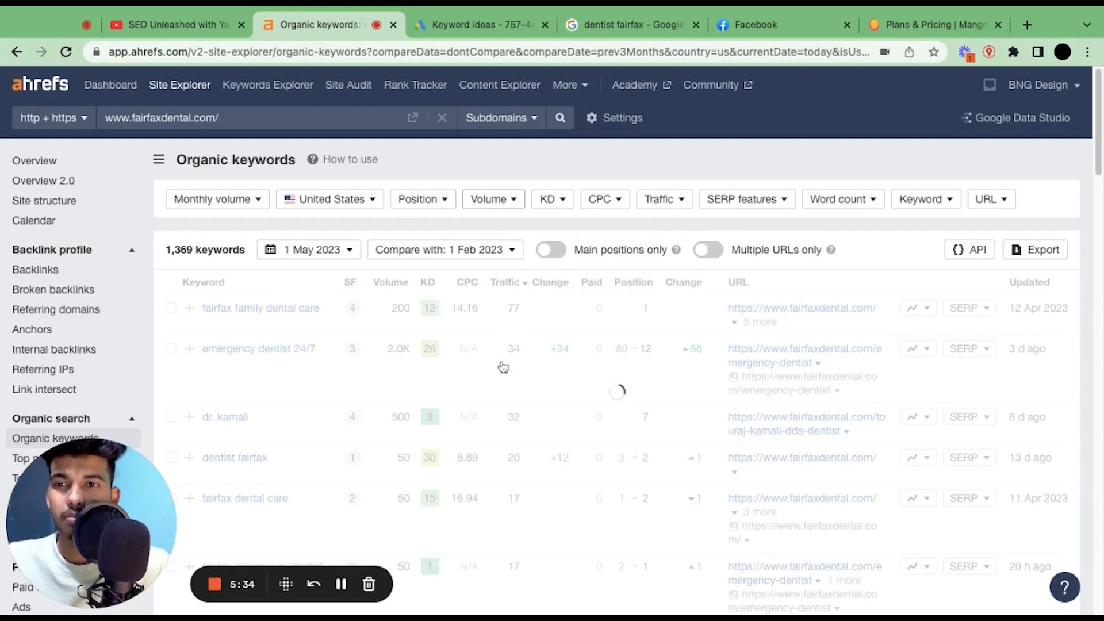
{"action": "left_click", "coordinate": [493, 199]}
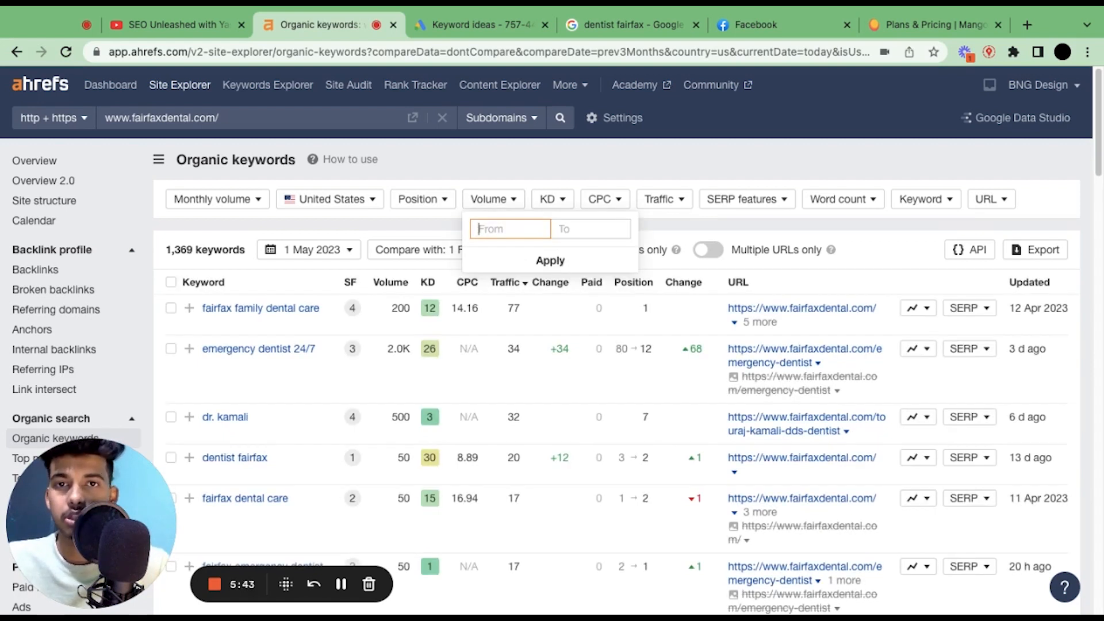
{"action": "left_click", "coordinate": [590, 229]}
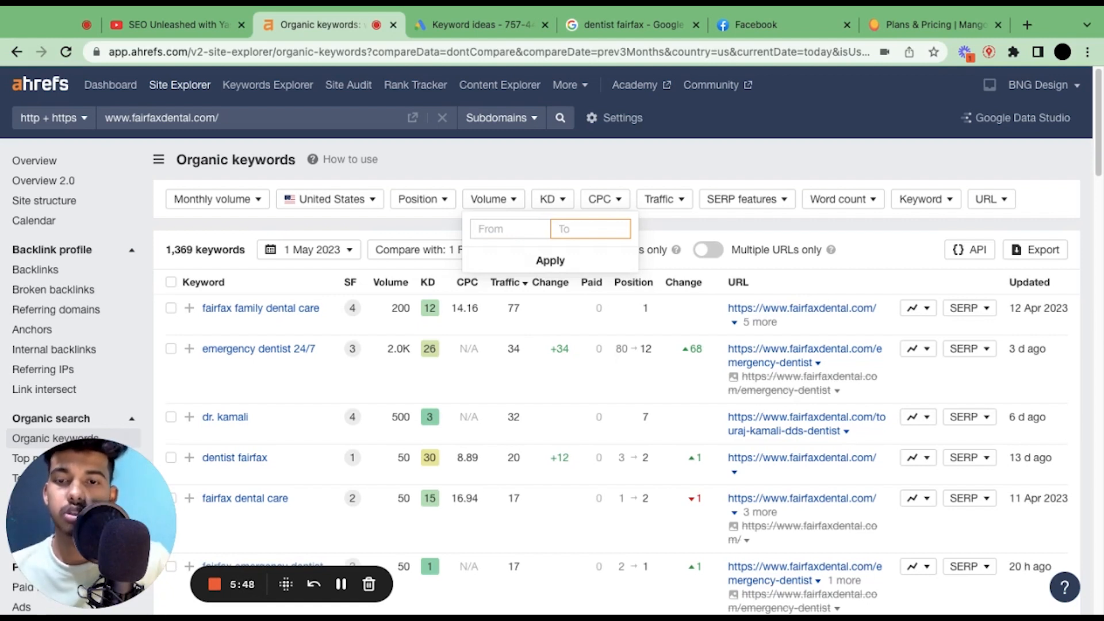
{"action": "type", "text": "10"}
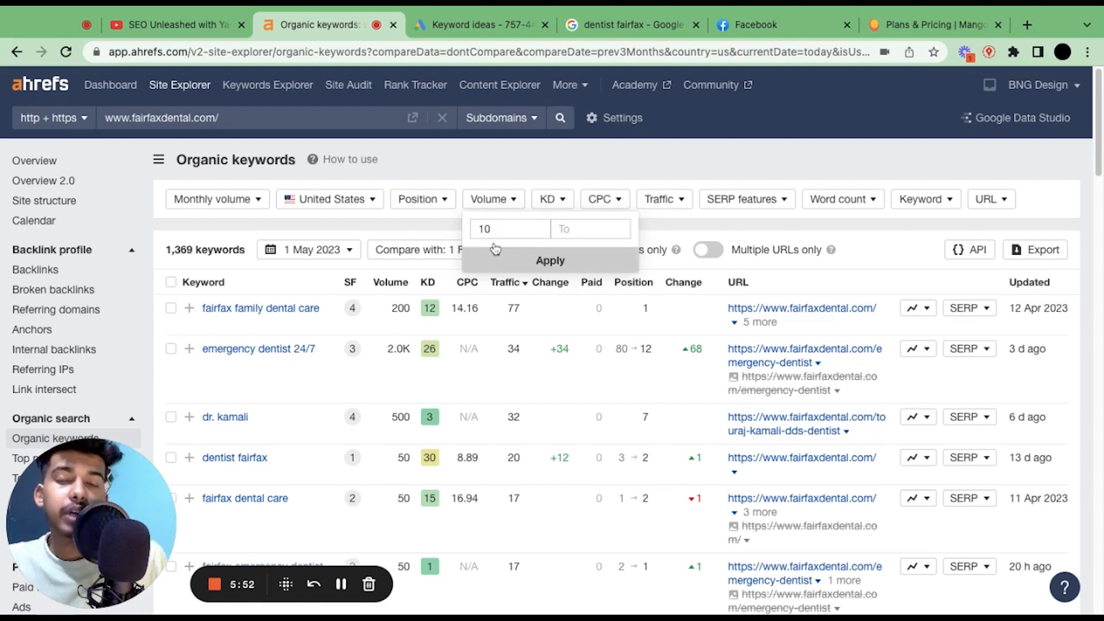
{"action": "left_click", "coordinate": [550, 261]}
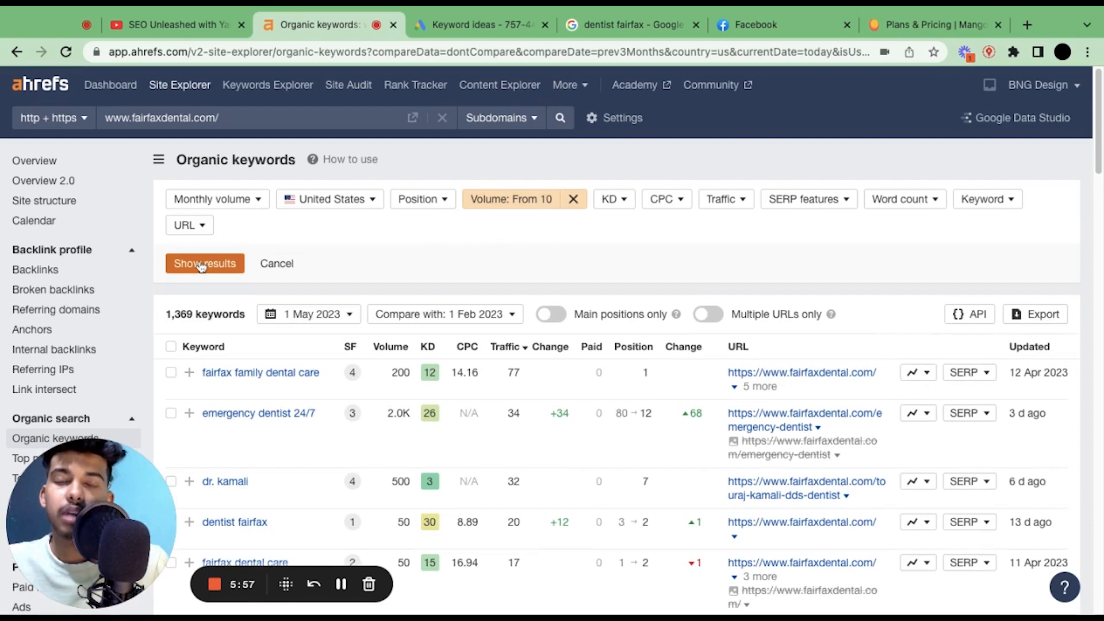
{"action": "left_click", "coordinate": [205, 263]}
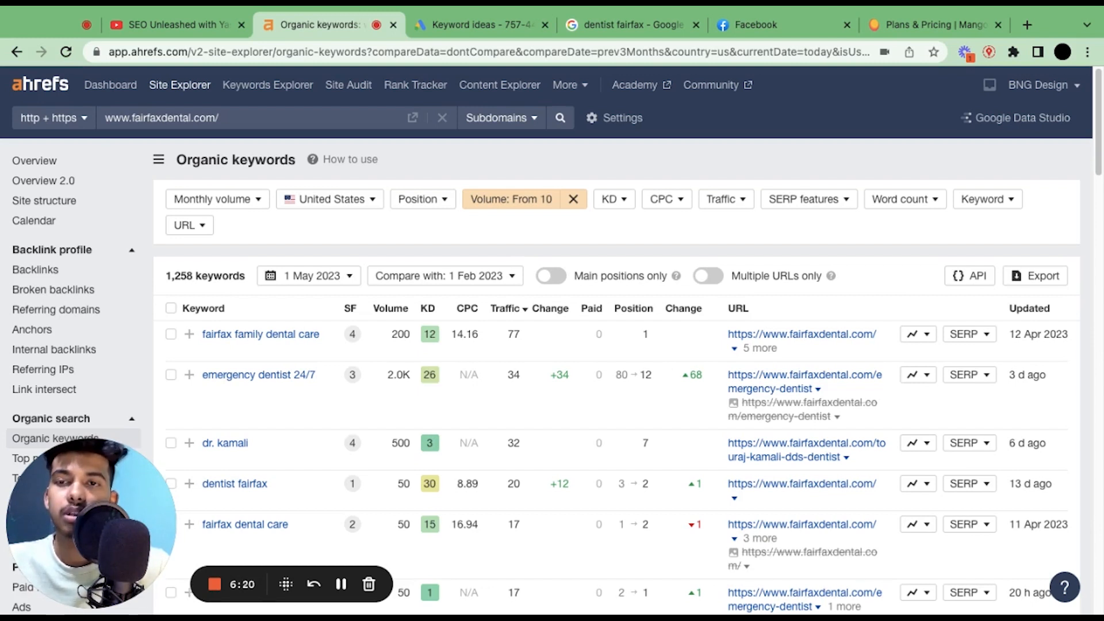
{"action": "mouse_move", "coordinate": [229, 256]}
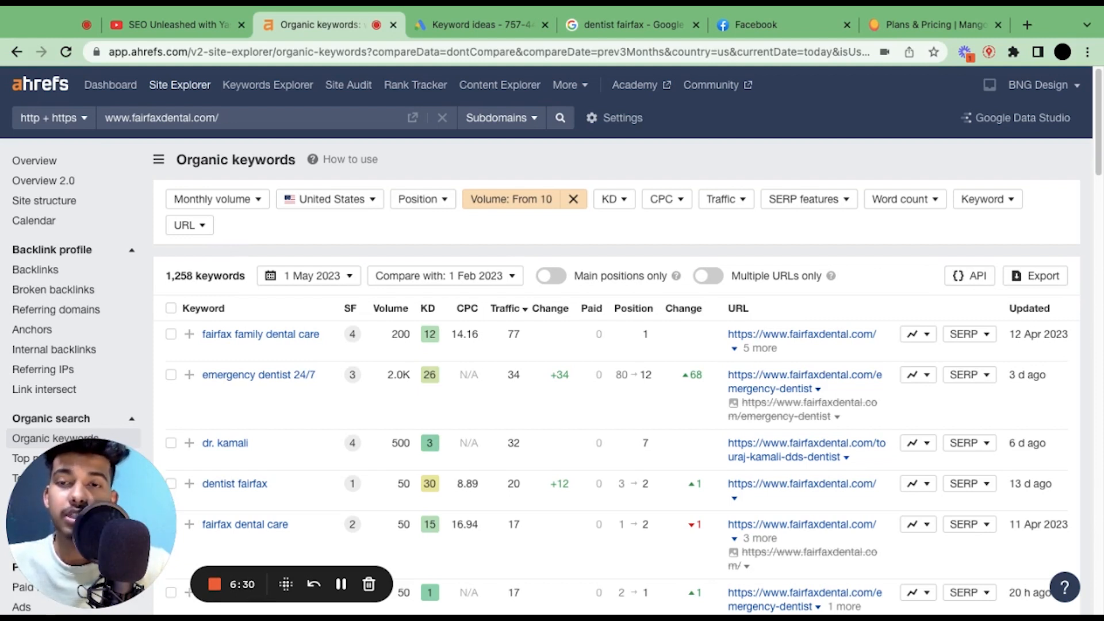
{"action": "scroll", "scroll_direction": "down", "scroll_amount": 3}
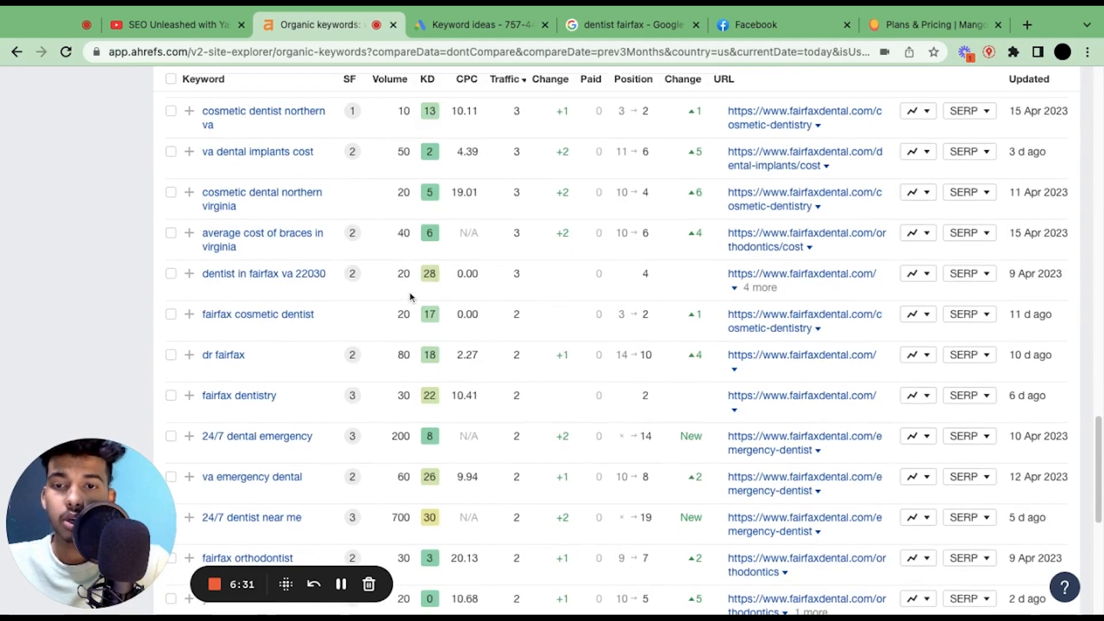
{"action": "scroll", "scroll_direction": "down", "scroll_amount": 3}
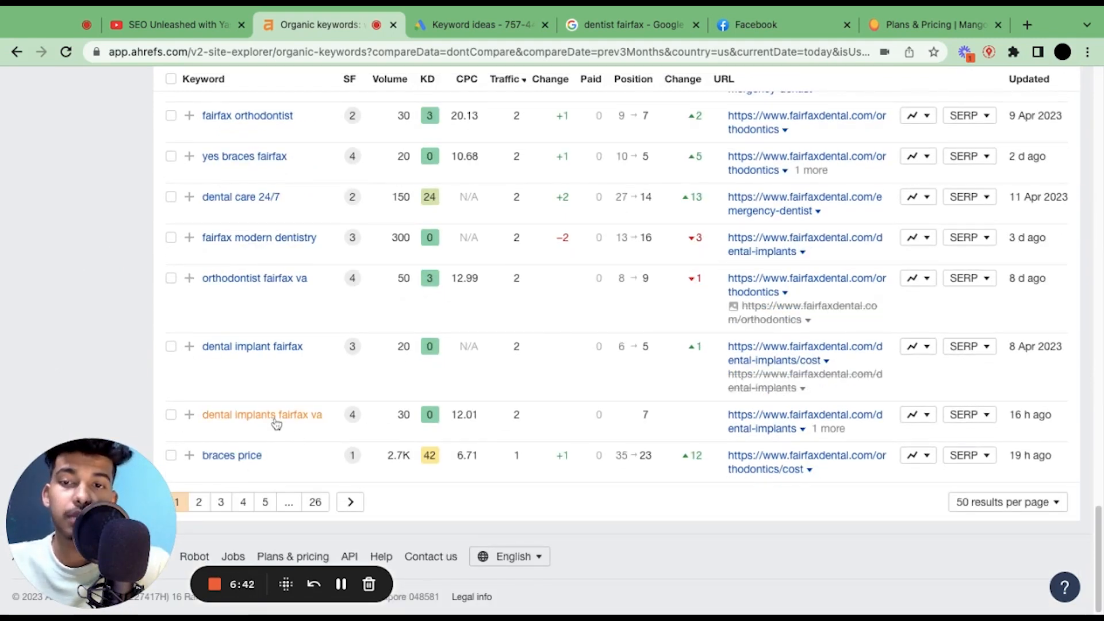
{"action": "scroll", "scroll_direction": "up", "scroll_amount": 3}
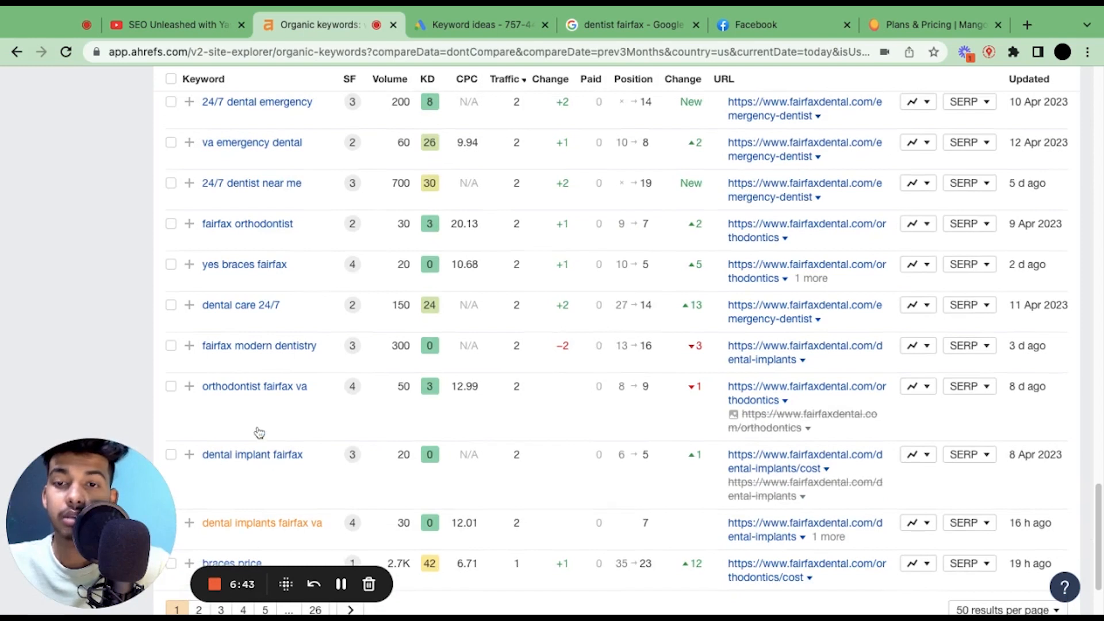
{"action": "mouse_move", "coordinate": [246, 364]}
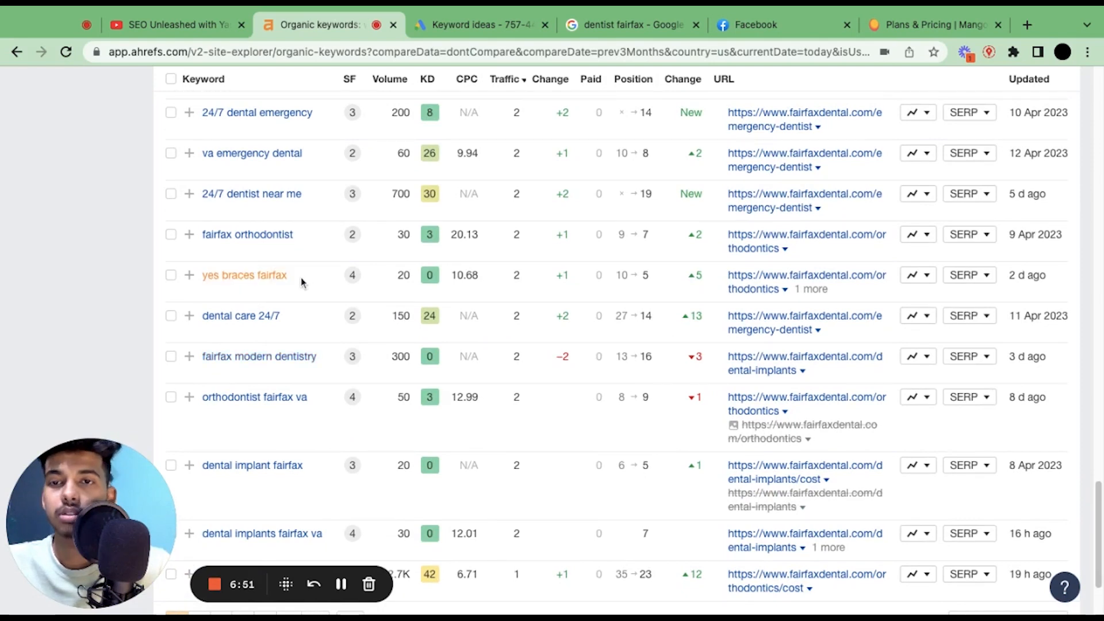
{"action": "scroll", "scroll_direction": "up", "scroll_amount": 3}
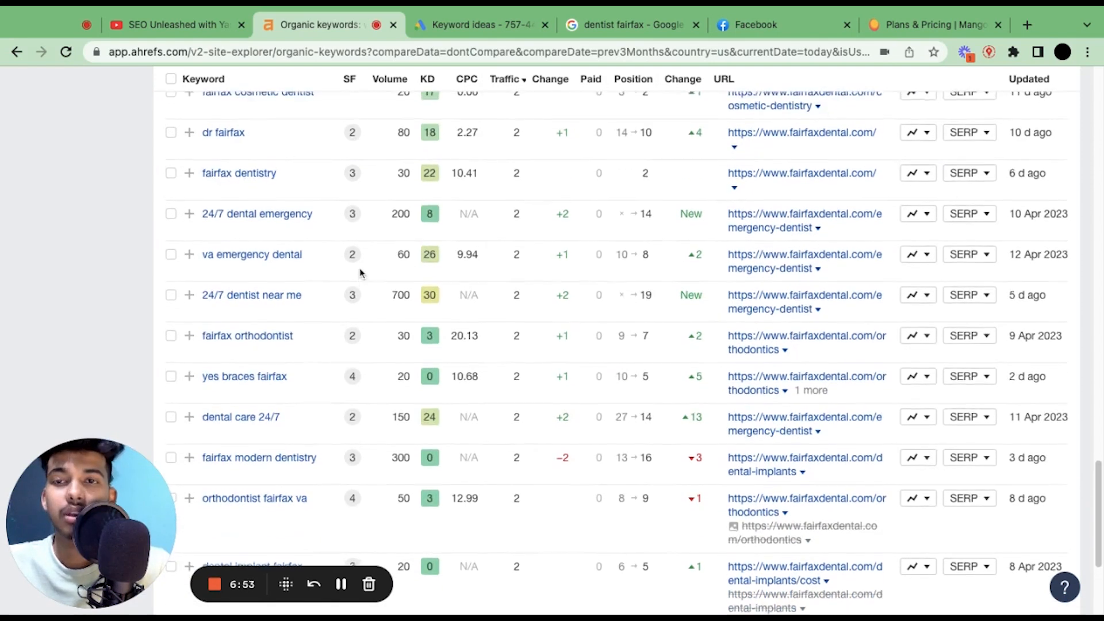
{"action": "scroll", "scroll_direction": "down", "scroll_amount": 3}
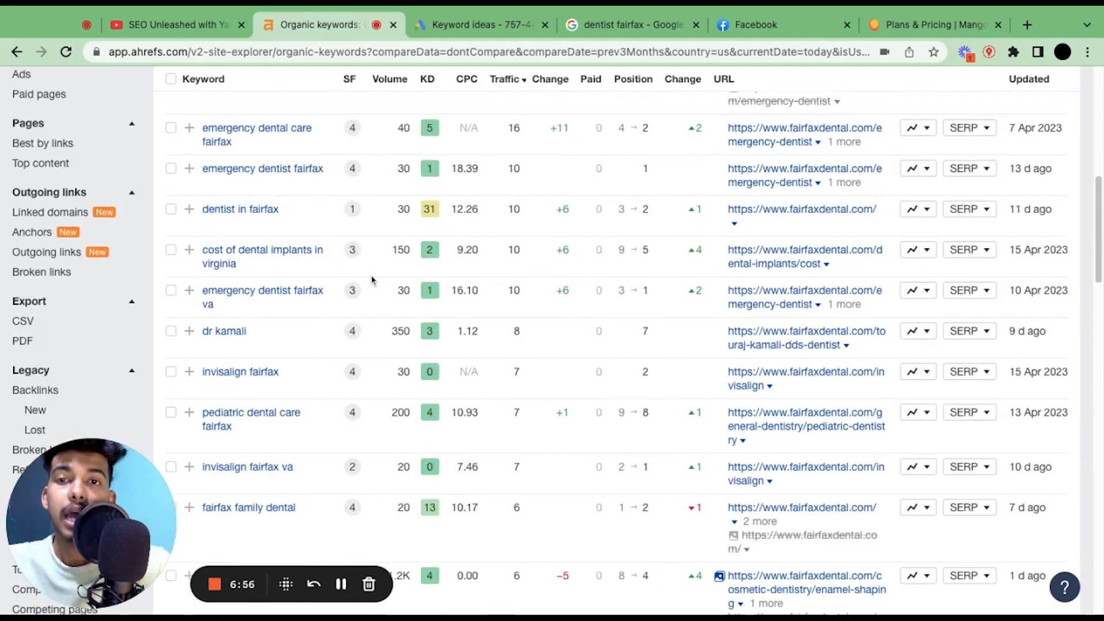
{"action": "scroll", "scroll_direction": "up", "scroll_amount": 3}
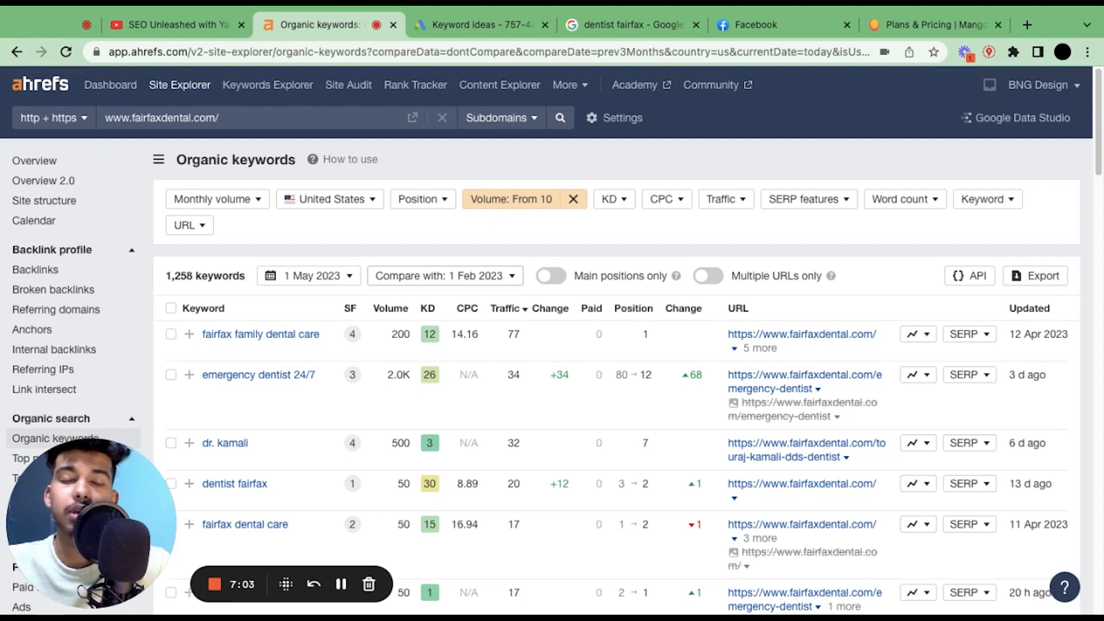
{"action": "mouse_move", "coordinate": [458, 569]}
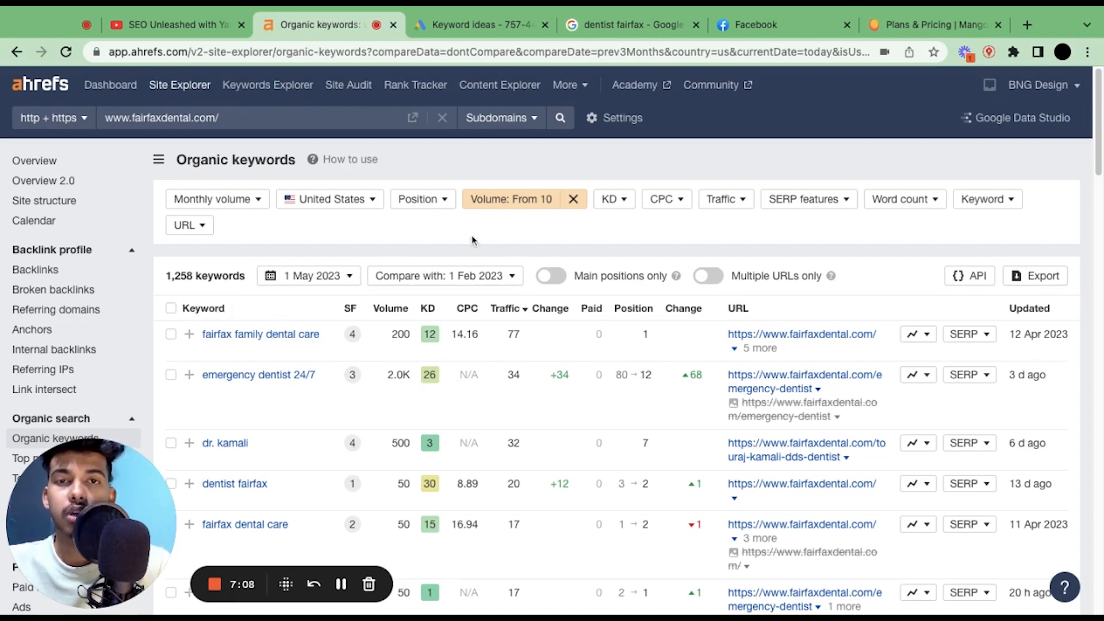
{"action": "mouse_move", "coordinate": [340, 437]}
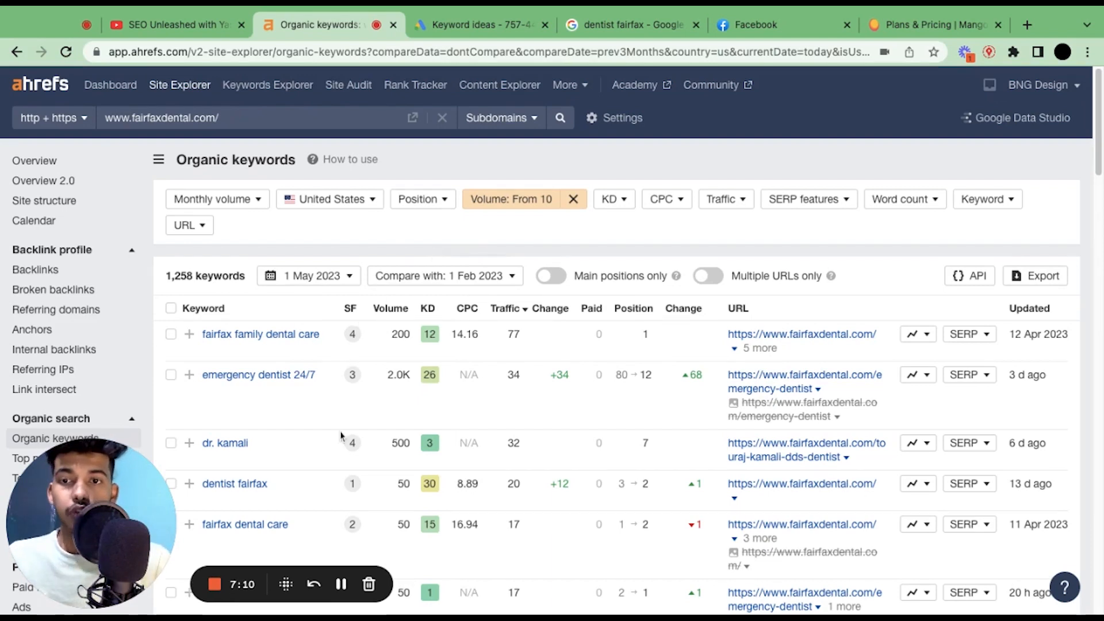
{"action": "scroll", "scroll_direction": "down", "scroll_amount": 3}
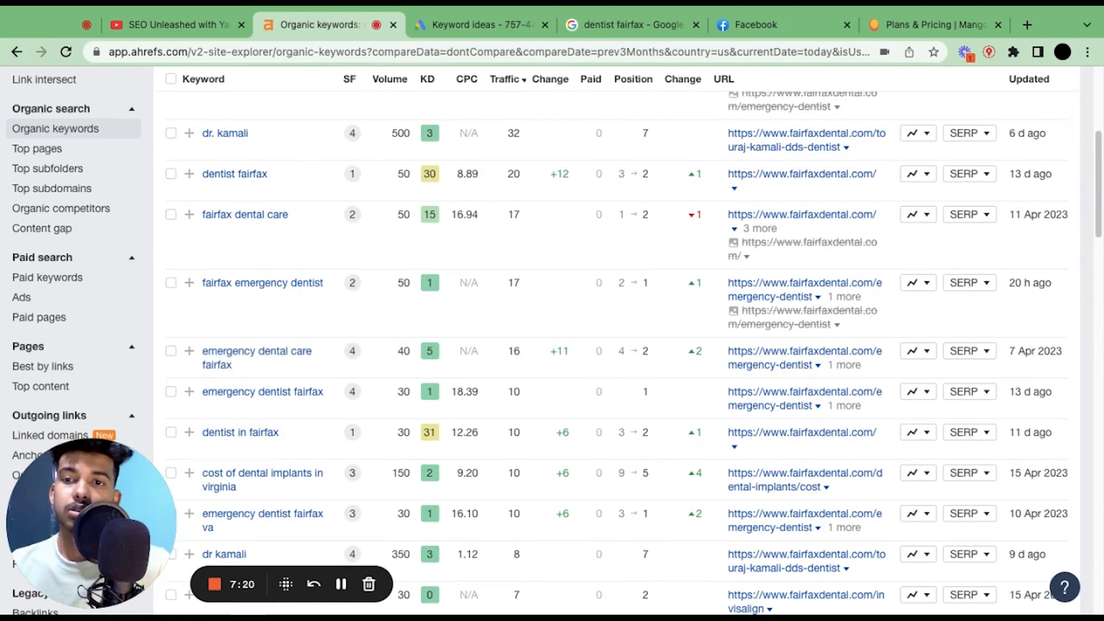
{"action": "mouse_move", "coordinate": [256, 358]}
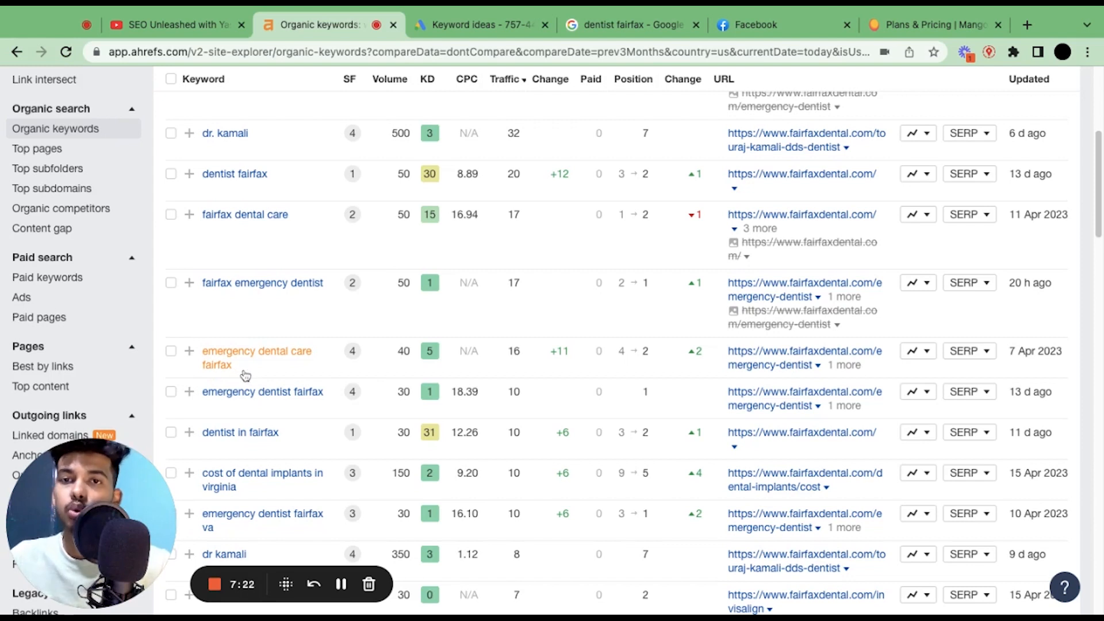
{"action": "mouse_move", "coordinate": [186, 329]}
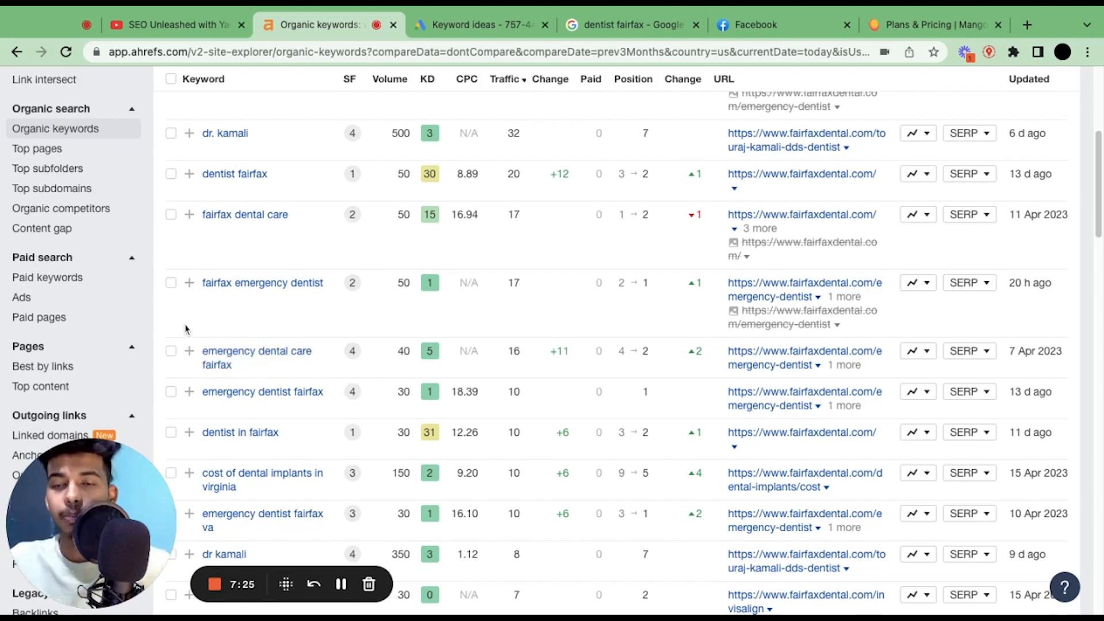
{"action": "mouse_move", "coordinate": [184, 331]}
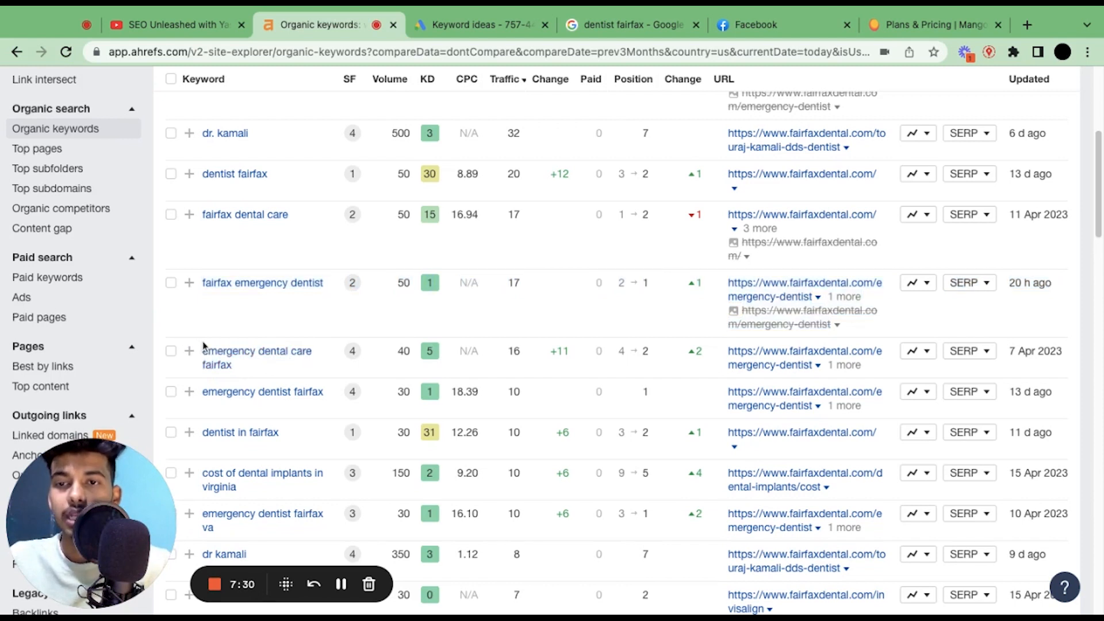
Search Google for the keyword 'emergency dental care fairfax' and scan the results.
{"action": "double_click", "coordinate": [257, 351]}
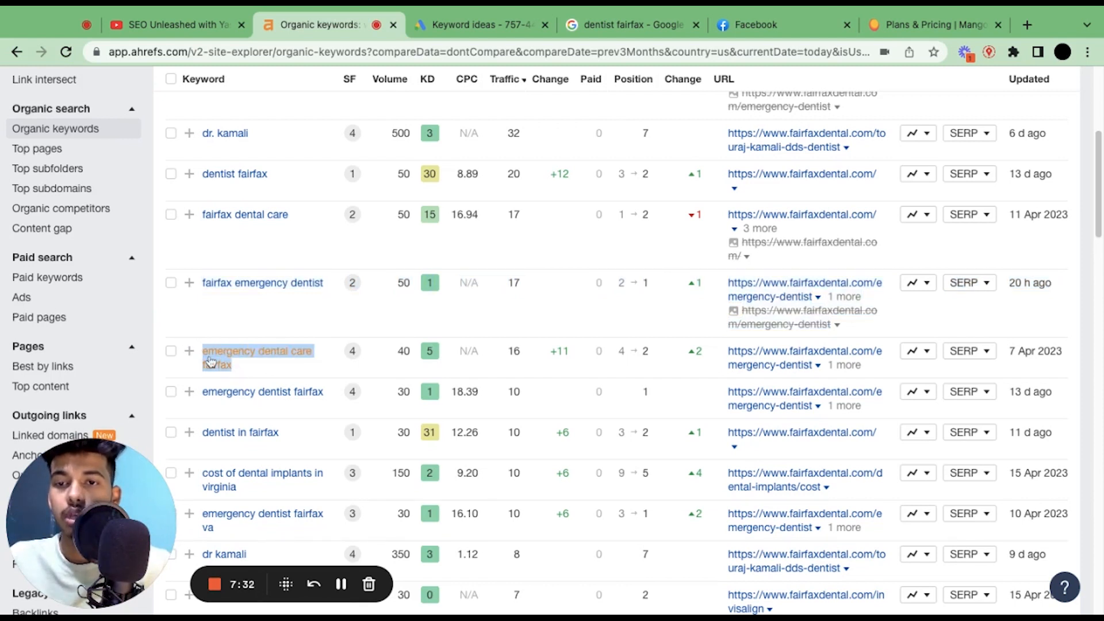
{"action": "left_click", "coordinate": [256, 351]}
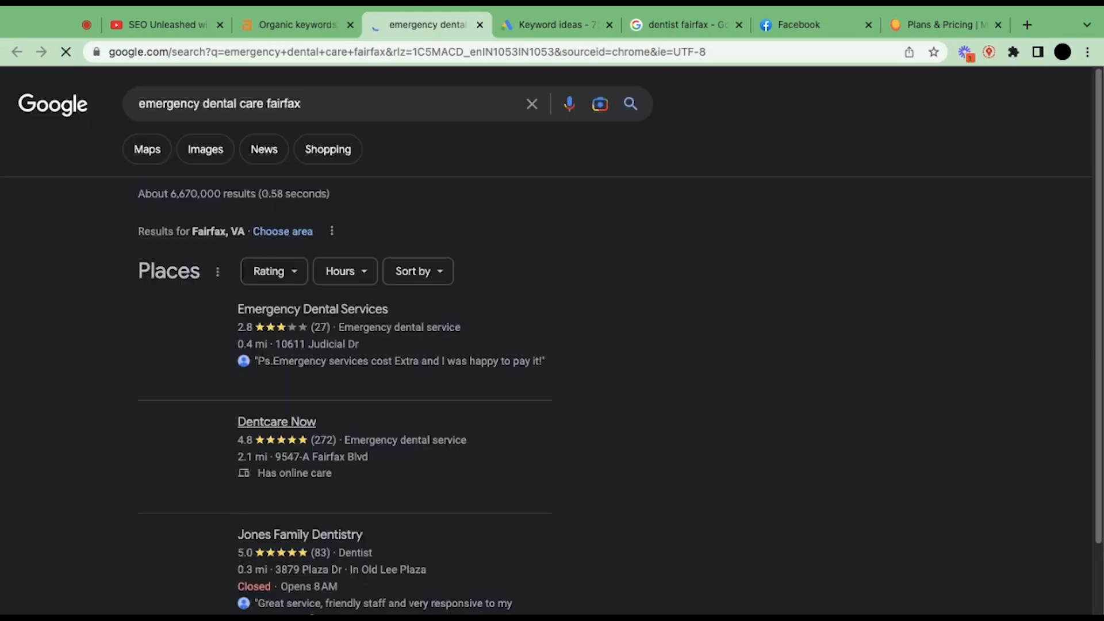
{"action": "scroll", "scroll_direction": "down", "scroll_amount": 3}
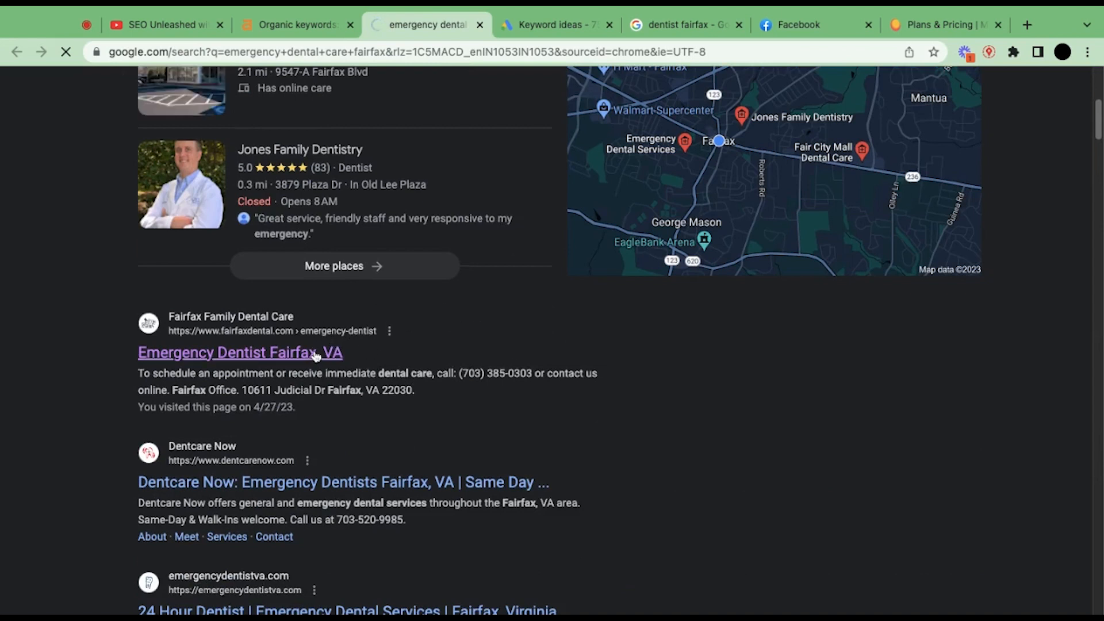
Visit fairfaxdental.com's Emergency Dentist page, then return to the Ahrefs keyword report.
{"action": "left_click", "coordinate": [239, 351]}
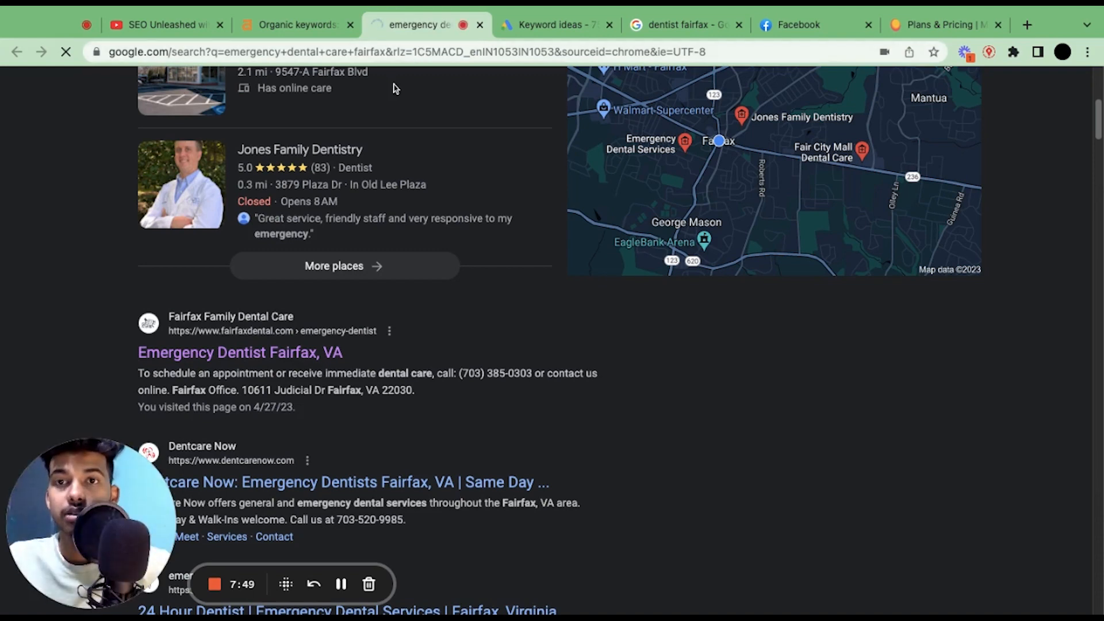
{"action": "left_click", "coordinate": [240, 352]}
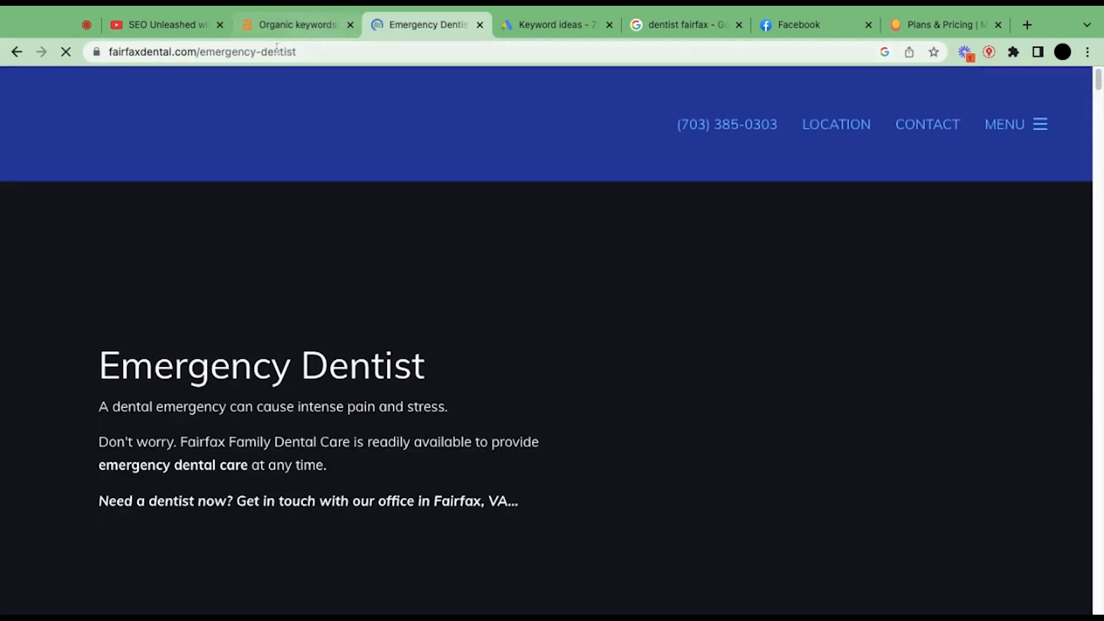
{"action": "left_click", "coordinate": [296, 24]}
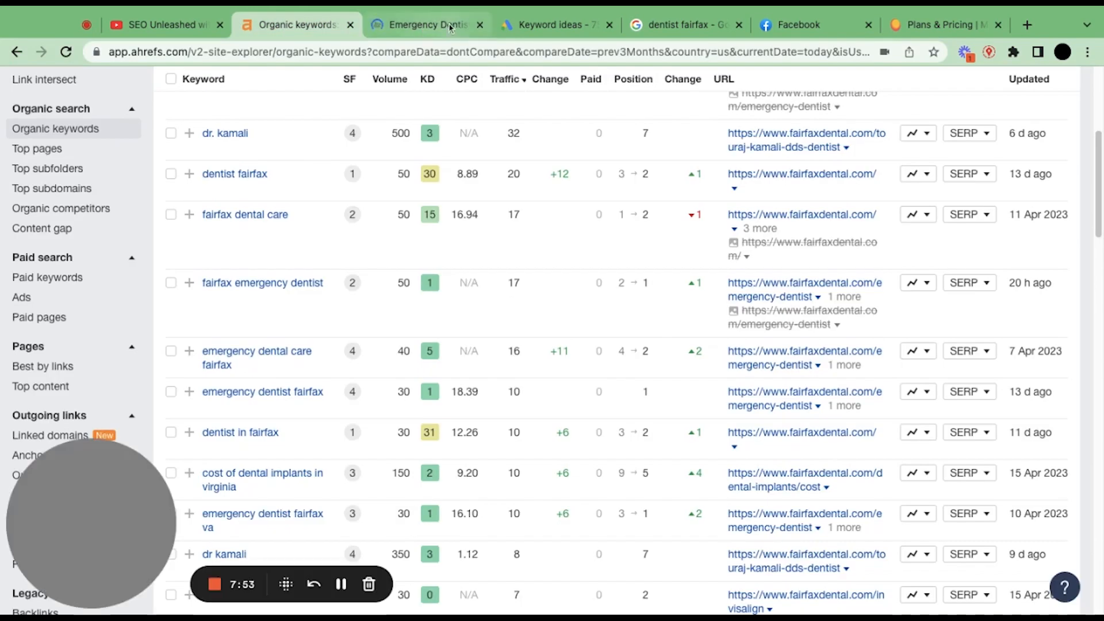
{"action": "scroll", "scroll_direction": "down", "scroll_amount": 3}
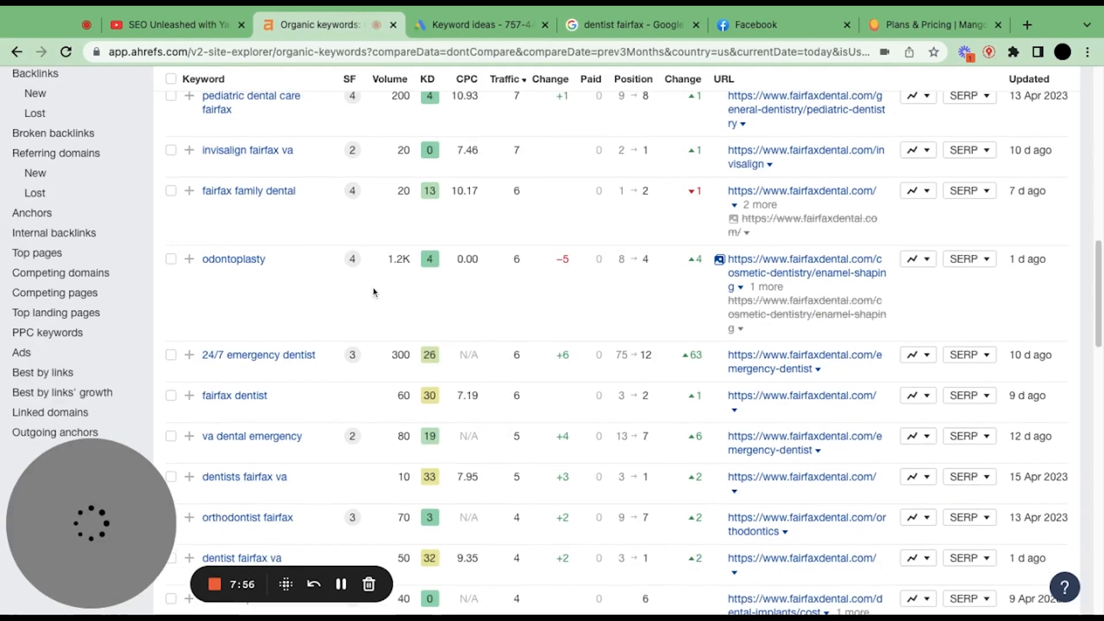
{"action": "scroll", "scroll_direction": "down", "scroll_amount": 3}
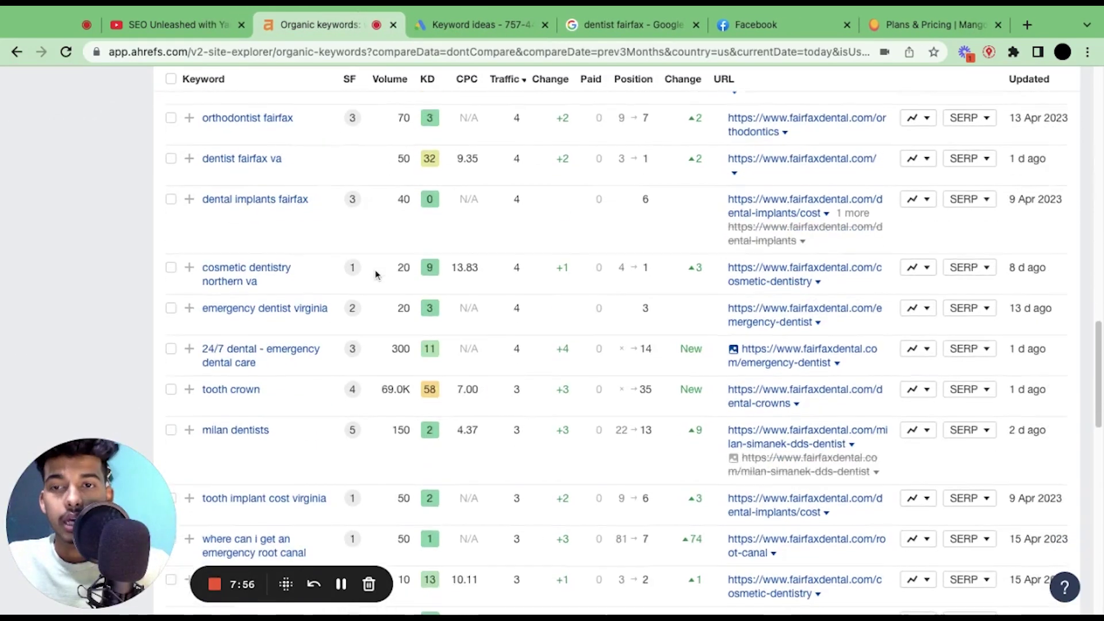
{"action": "scroll", "scroll_direction": "down", "scroll_amount": 3}
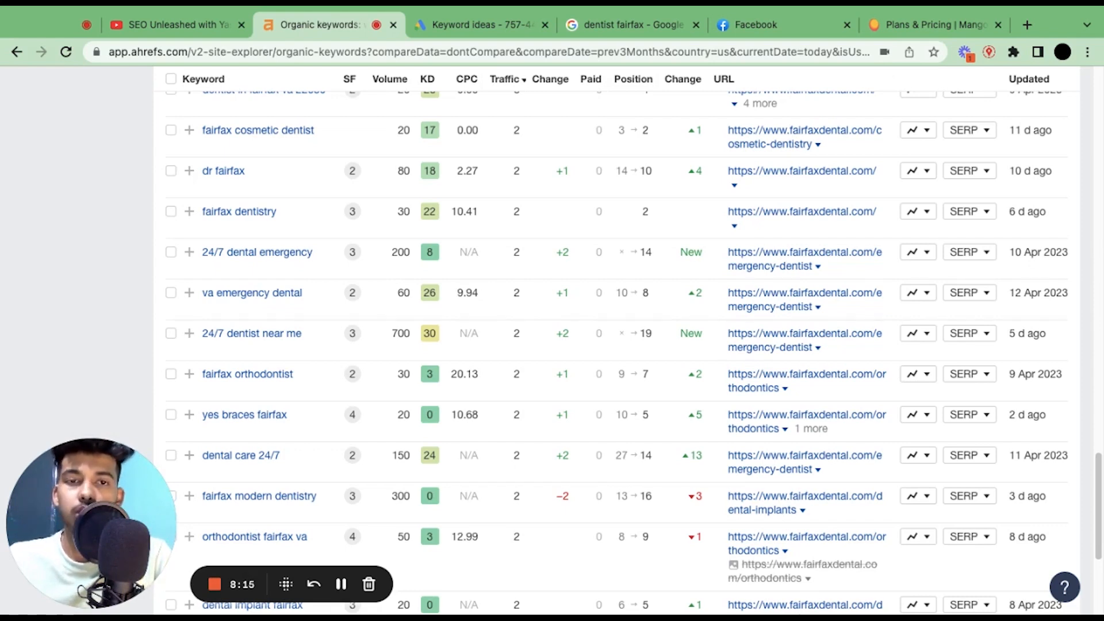
{"action": "scroll", "scroll_direction": "down", "scroll_amount": 3}
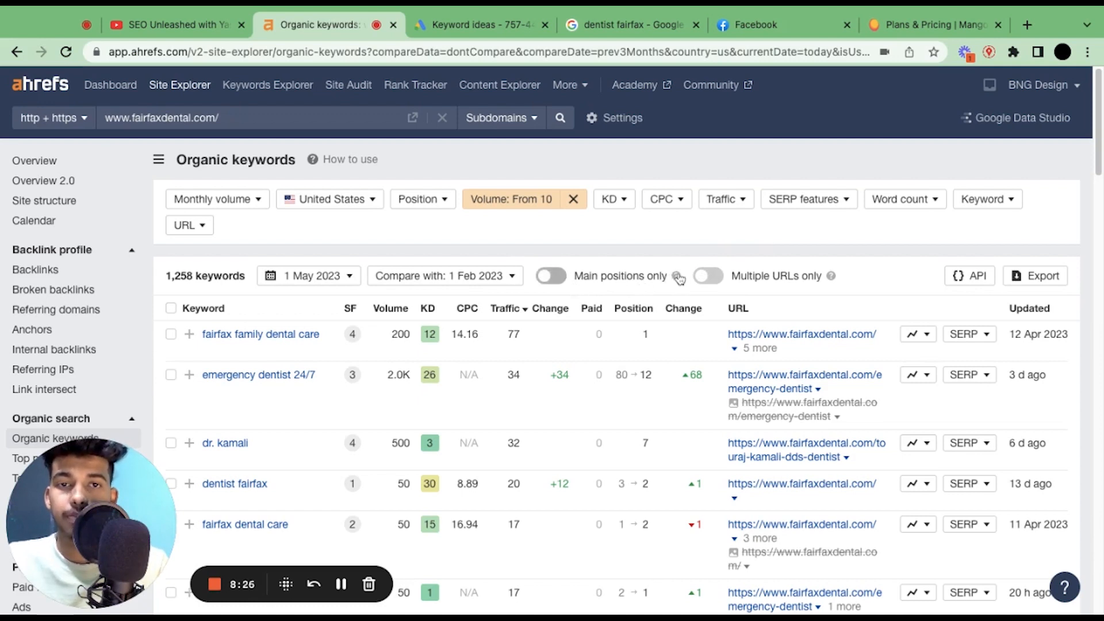
Enable 'Main positions only', trimming the list to 1,256 keywords.
{"action": "left_click", "coordinate": [551, 275]}
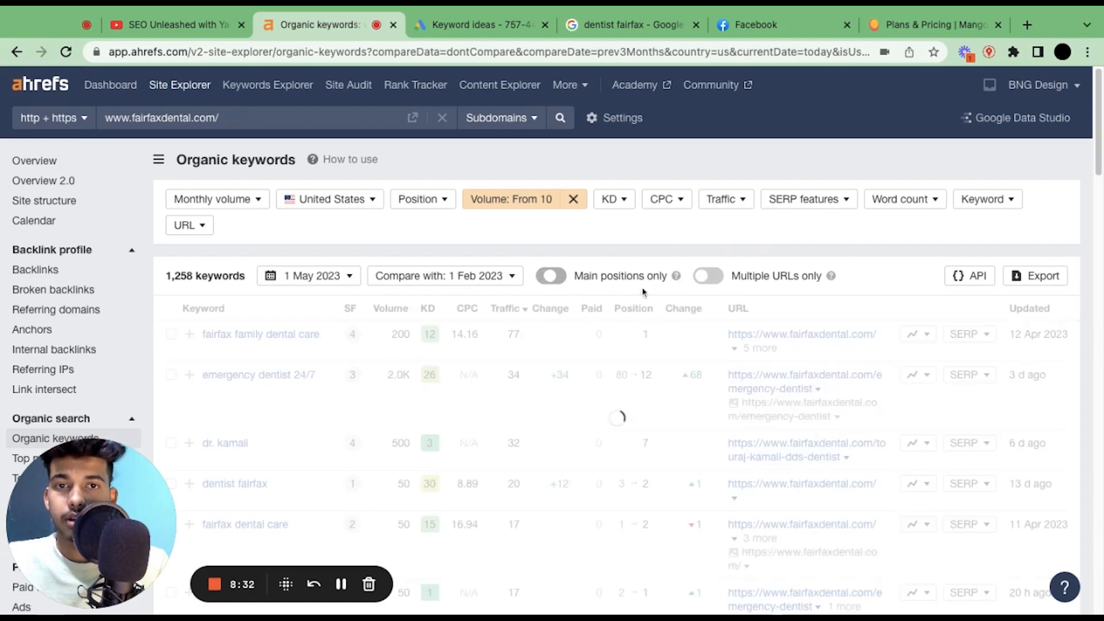
{"action": "left_click", "coordinate": [551, 275]}
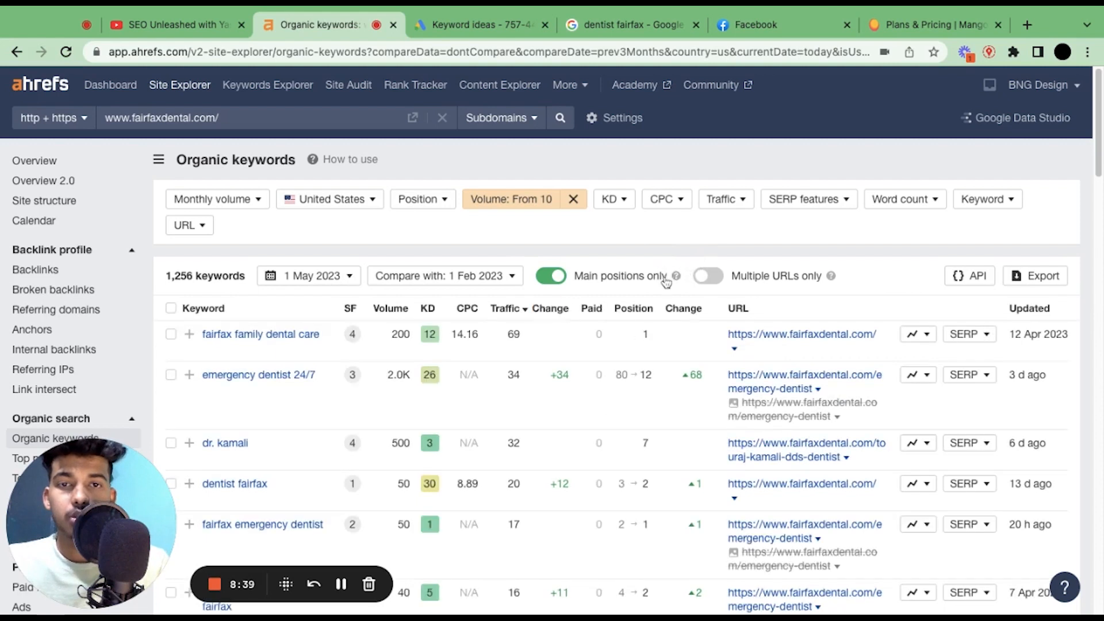
{"action": "mouse_move", "coordinate": [680, 262]}
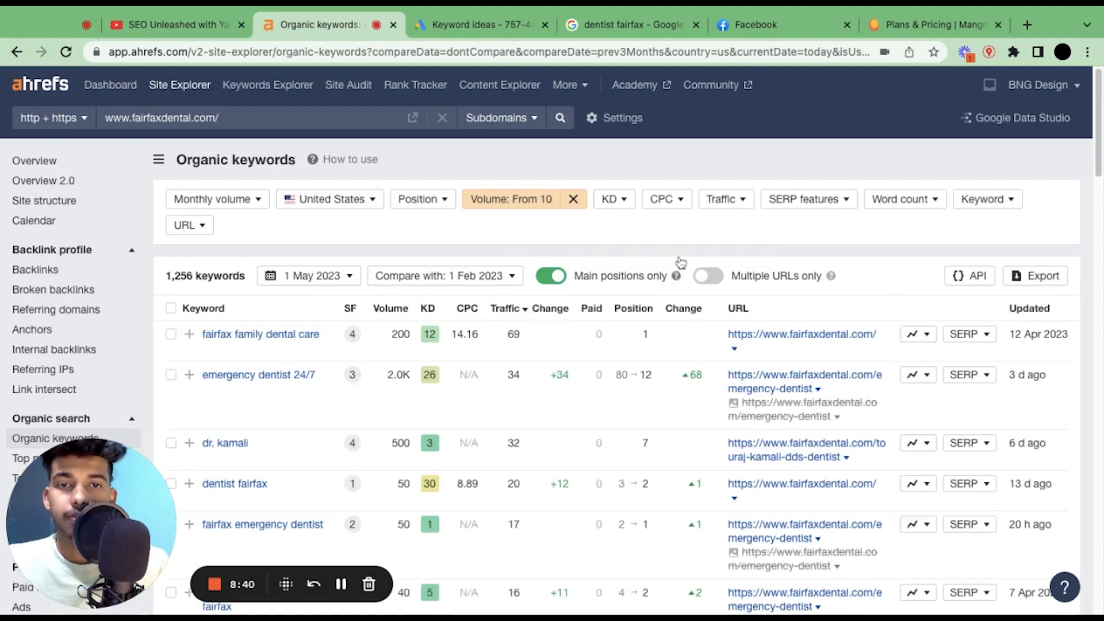
{"action": "mouse_move", "coordinate": [340, 585]}
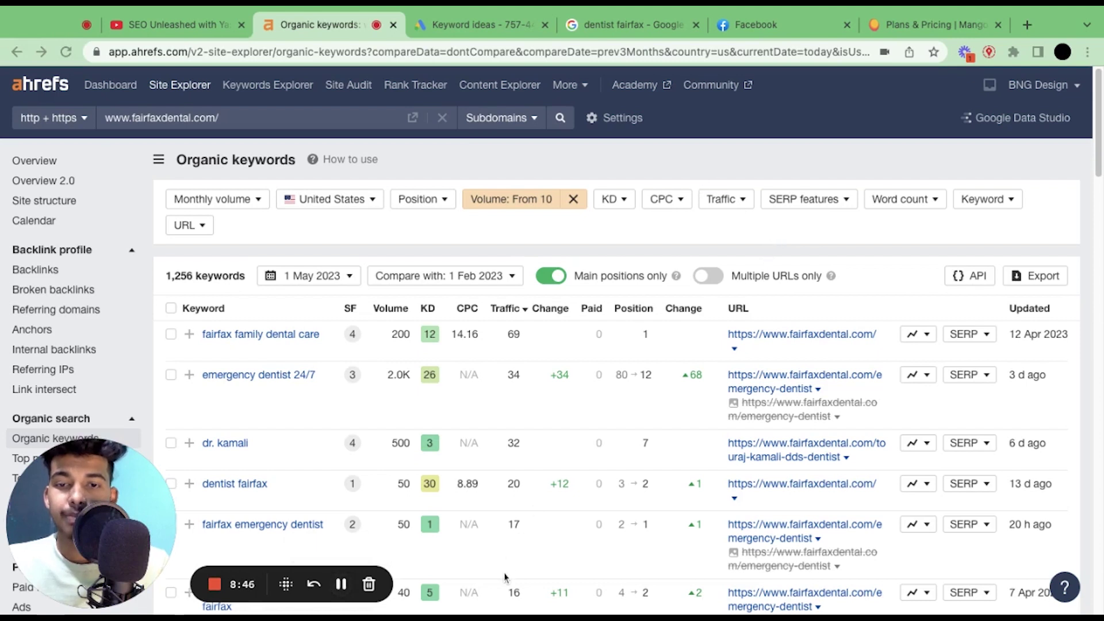
{"action": "mouse_move", "coordinate": [341, 584]}
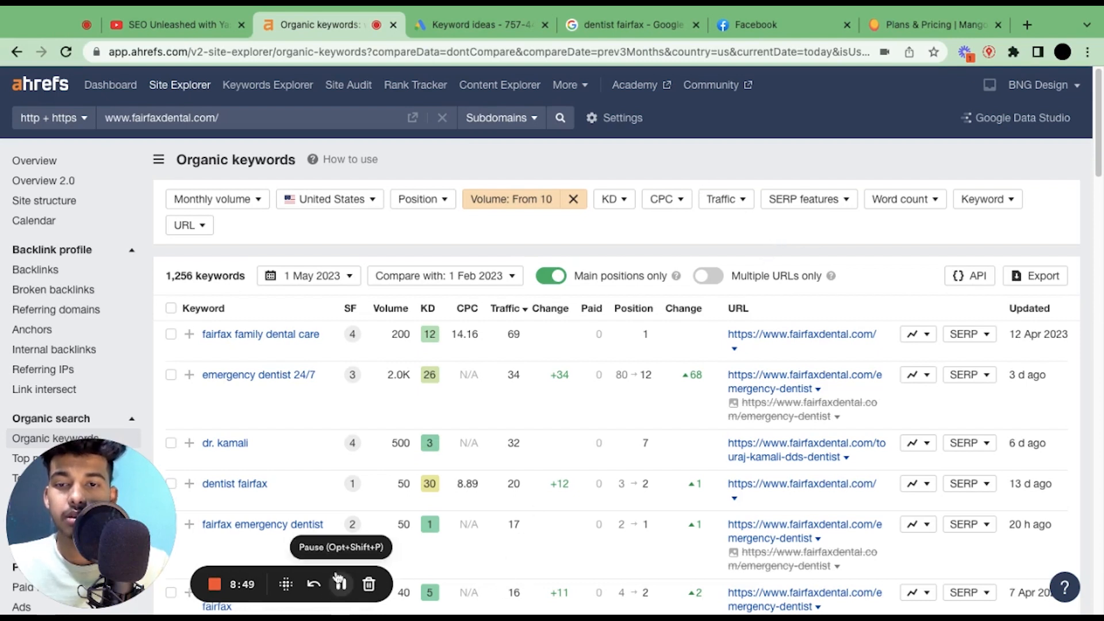
{"action": "left_click", "coordinate": [341, 584]}
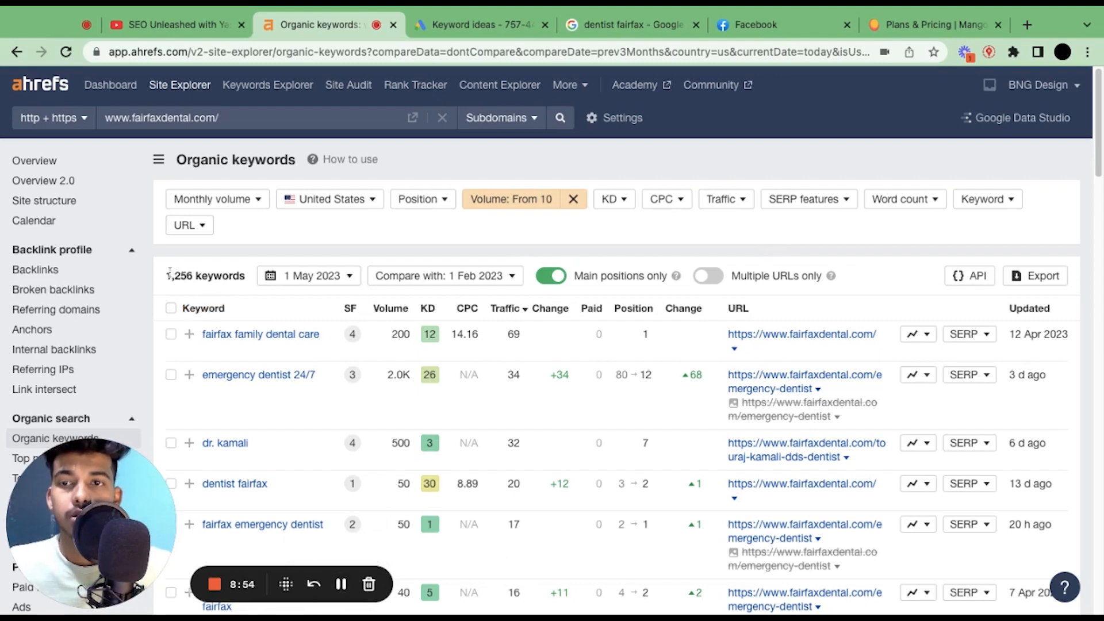
{"action": "double_click", "coordinate": [179, 275]}
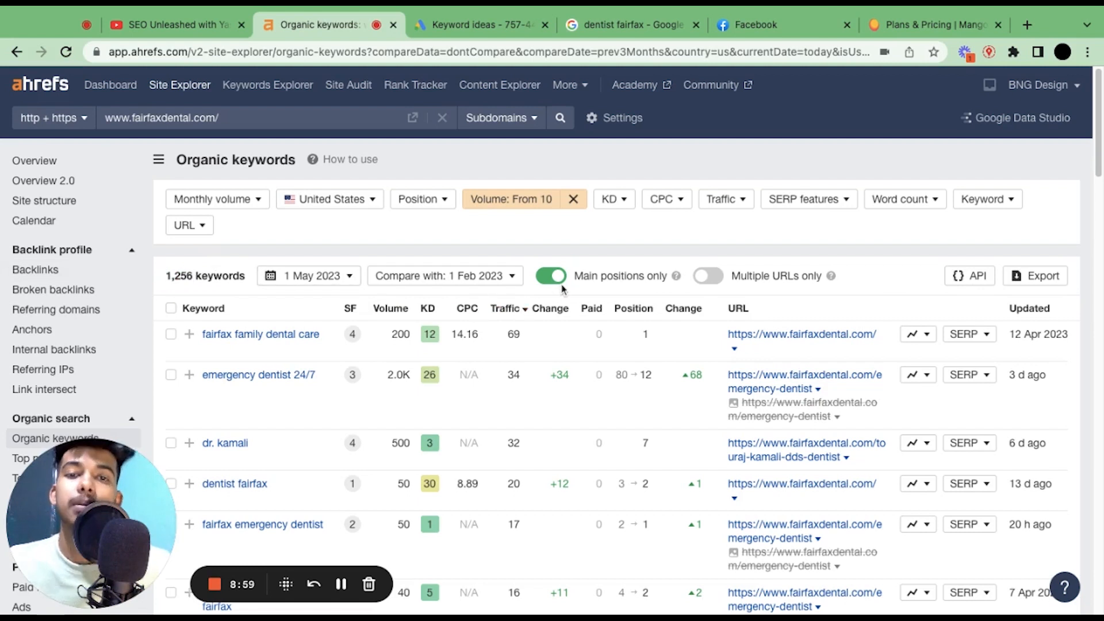
{"action": "mouse_move", "coordinate": [582, 387]}
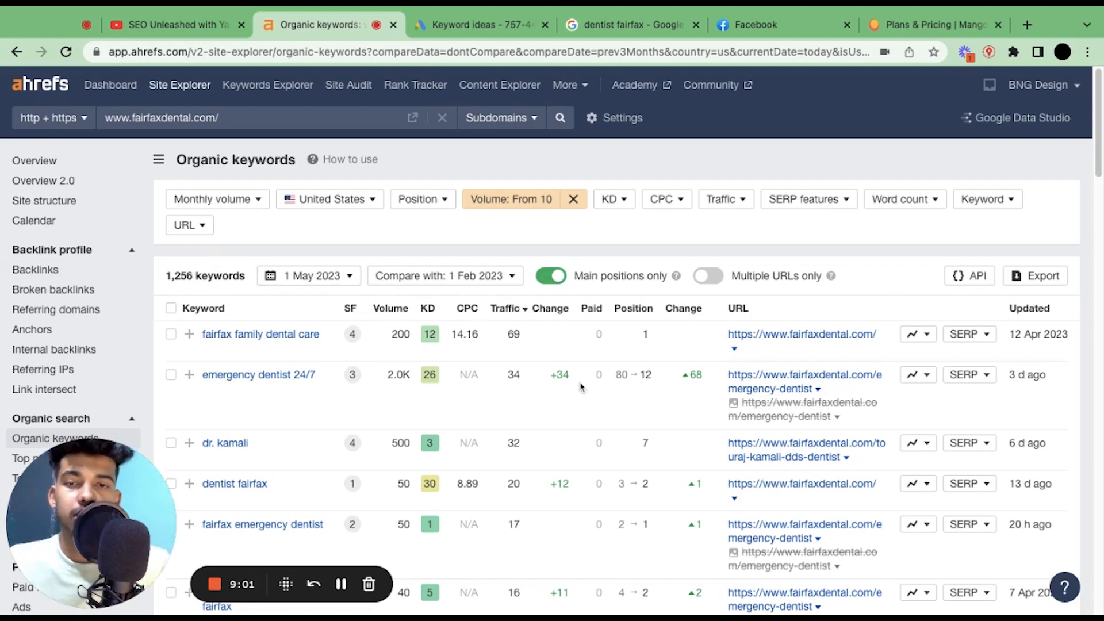